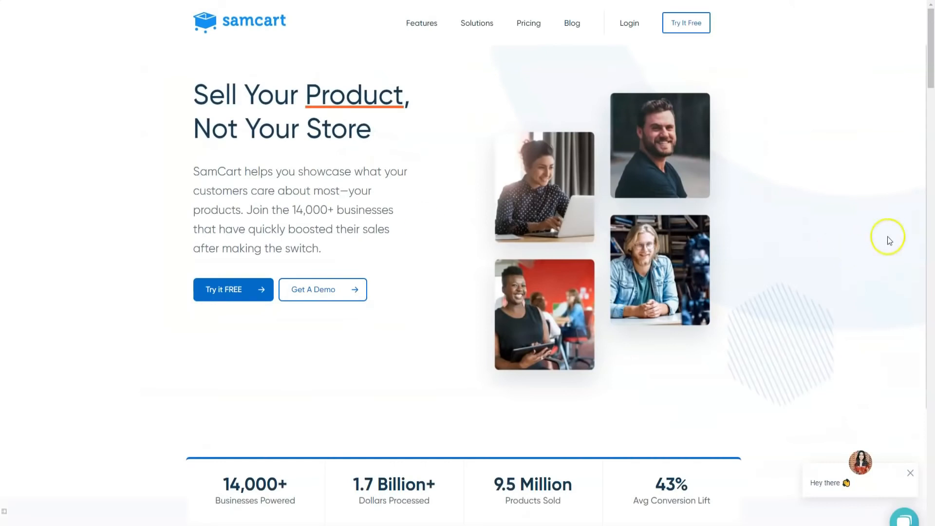
# Scroll down the home page to the customer testimonials and ratings section
pyautogui.scroll(-3)
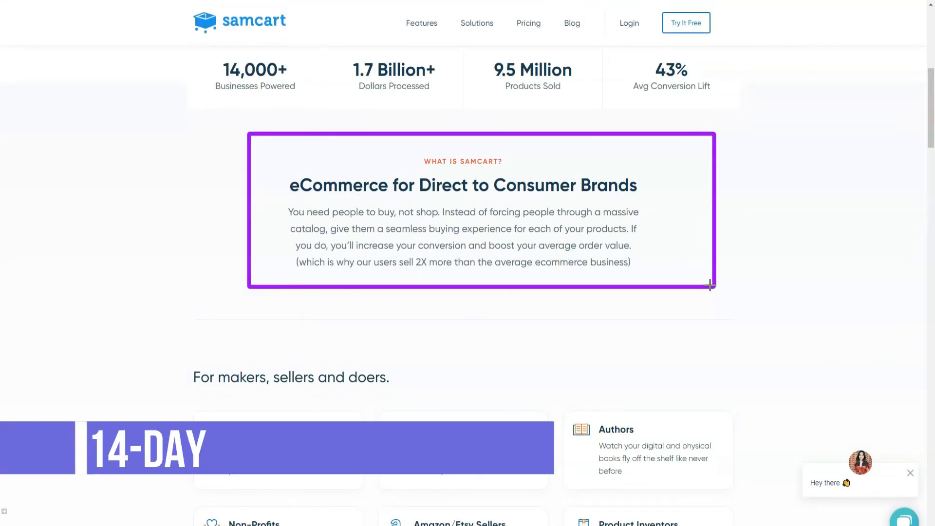
pyautogui.scroll(-3)
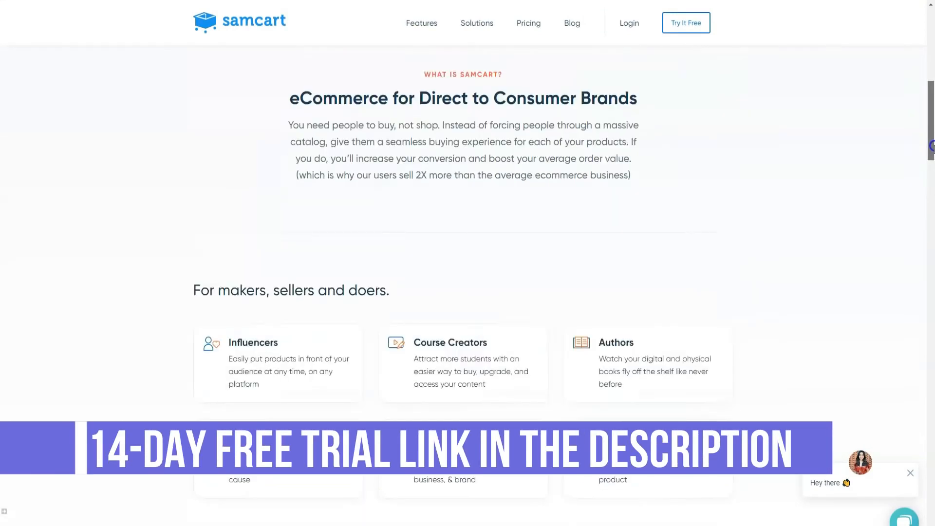
pyautogui.scroll(-3)
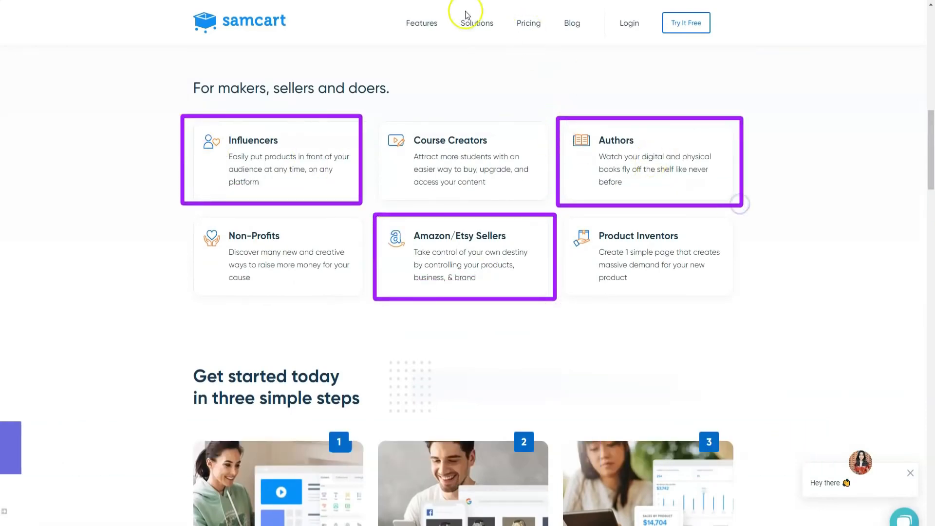
pyautogui.moveTo(604, 204)
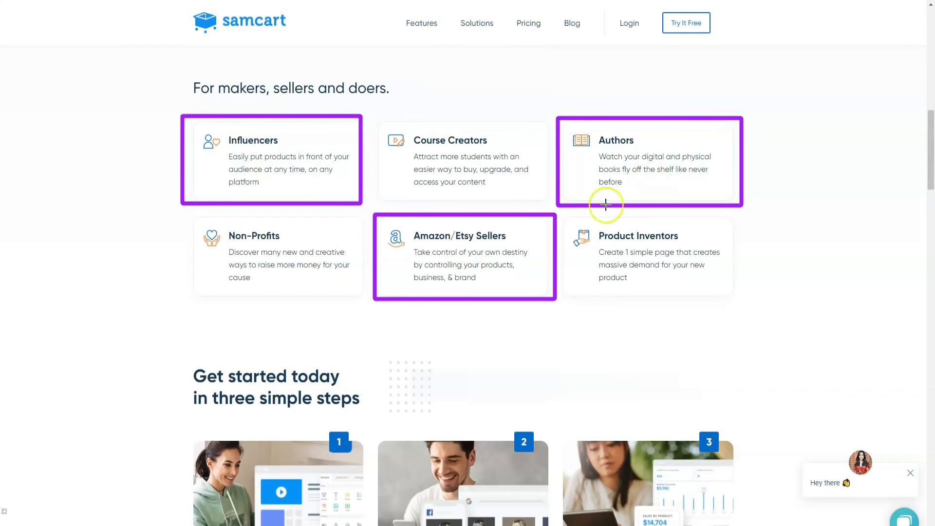
pyautogui.scroll(-3)
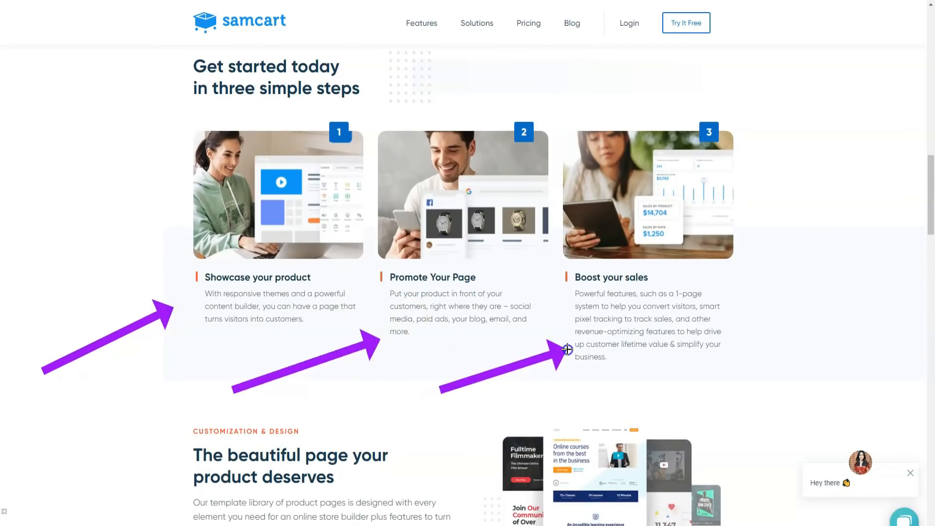
pyautogui.scroll(-3)
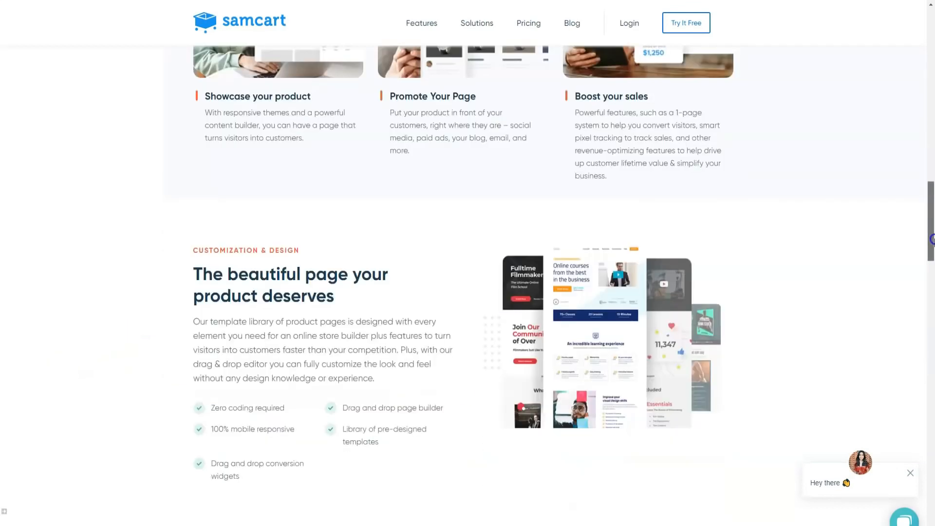
pyautogui.scroll(-3)
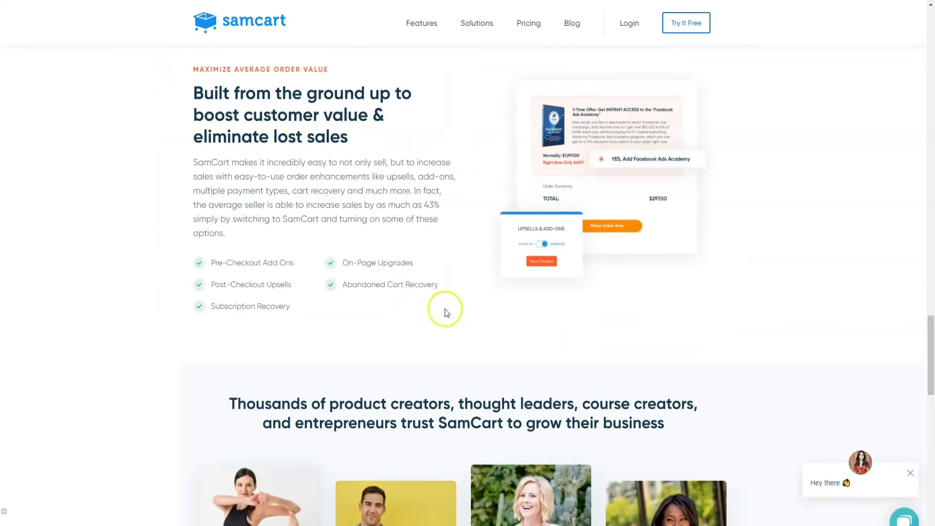
pyautogui.scroll(-3)
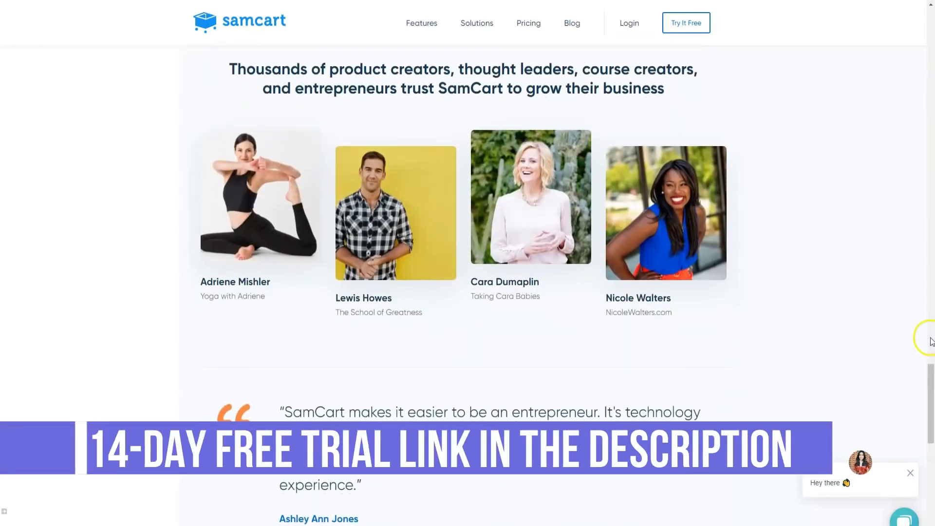
pyautogui.scroll(-3)
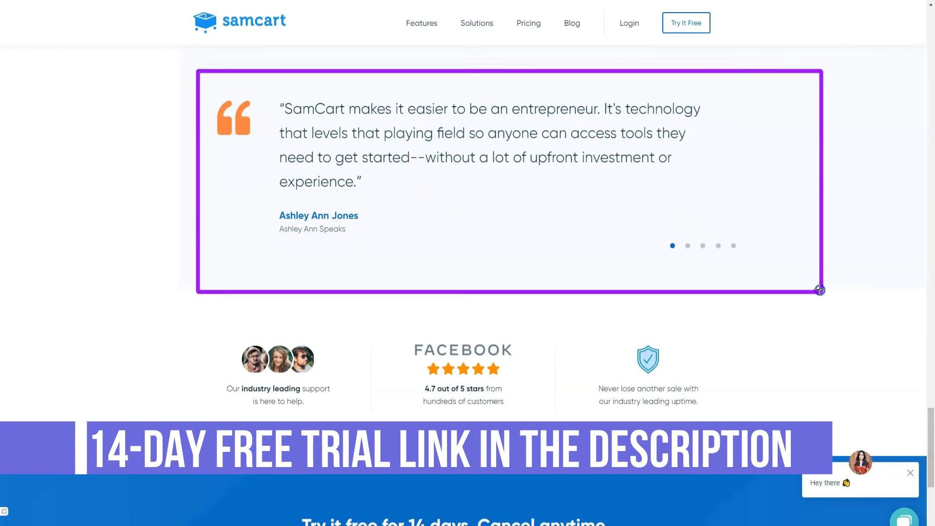
# Show the third testimonial via the carousel dots, then go to the Features page
pyautogui.click(686, 246)
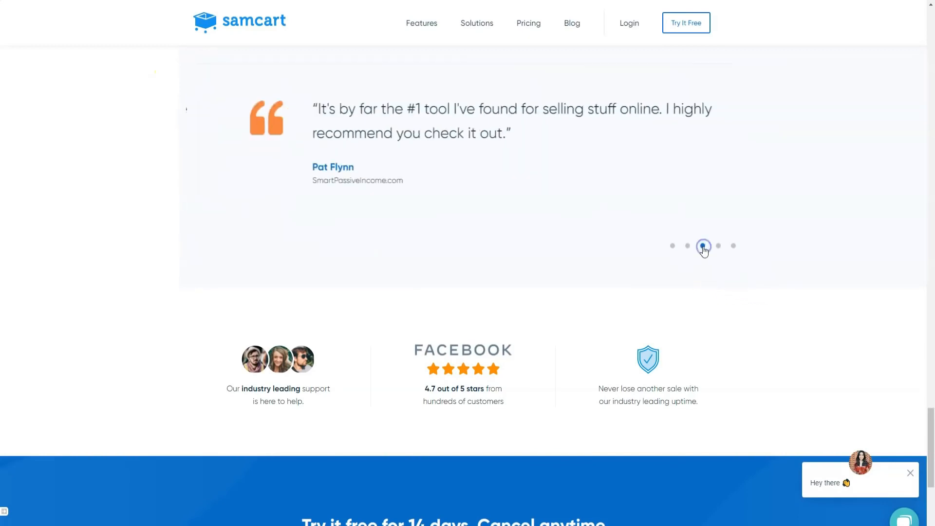
pyautogui.click(702, 245)
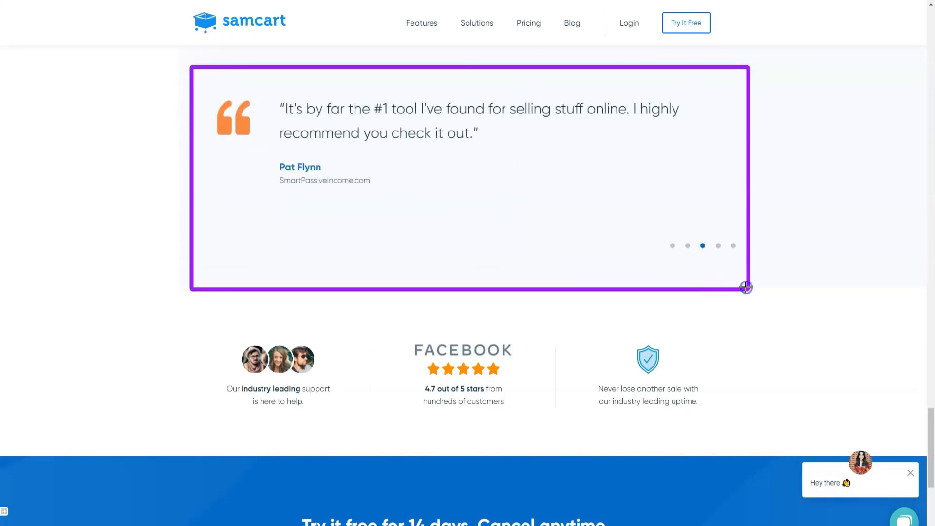
pyautogui.click(719, 245)
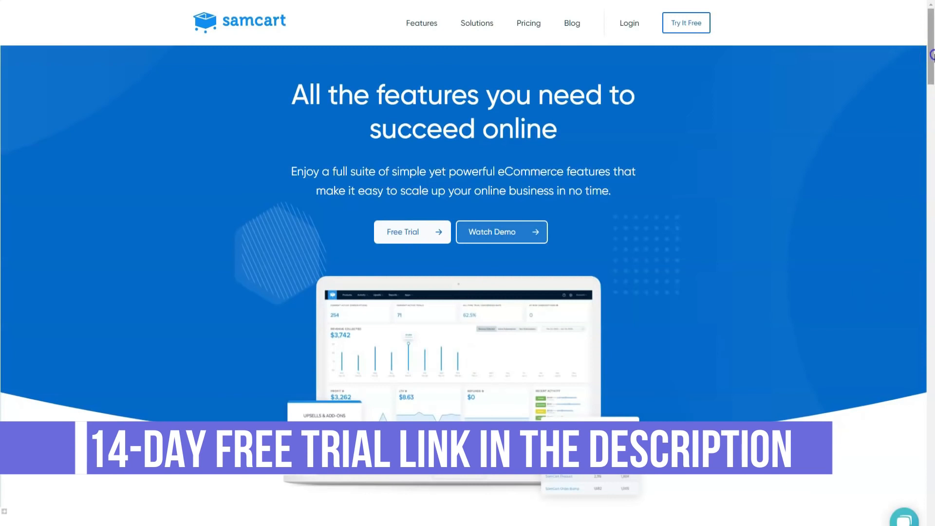
# Scroll through the Features page sections down to its end
pyautogui.scroll(-3)
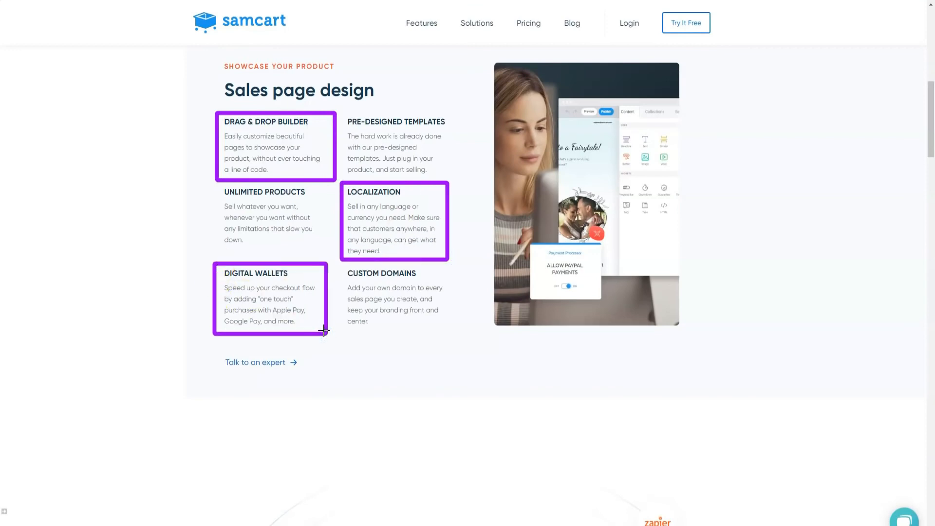
pyautogui.scroll(-3)
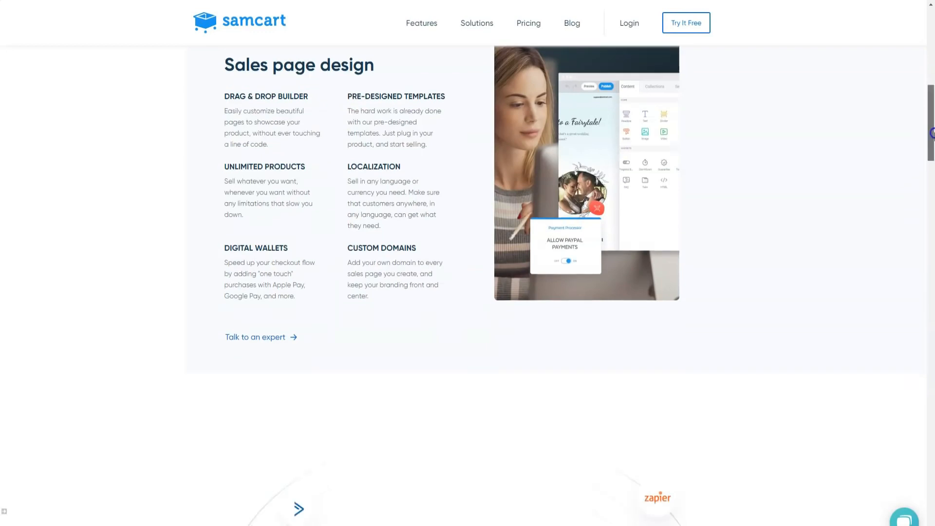
pyautogui.scroll(-3)
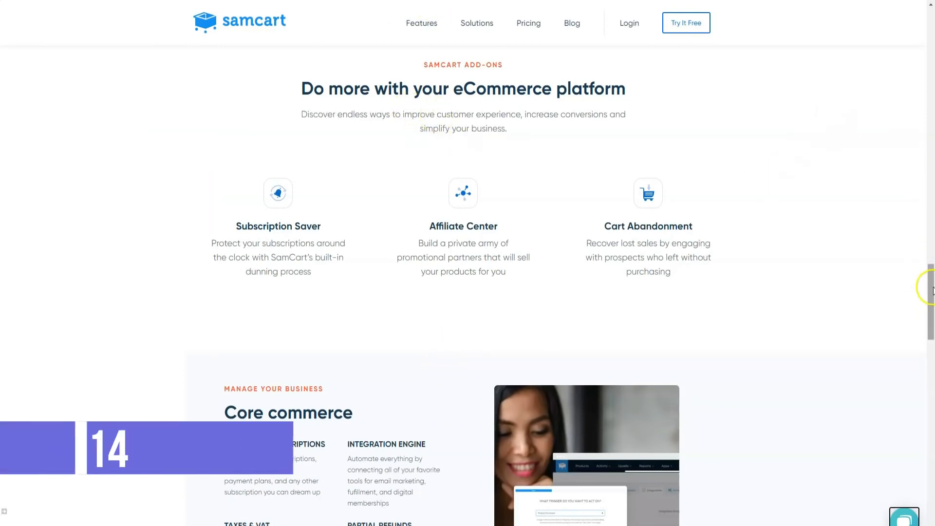
pyautogui.scroll(-3)
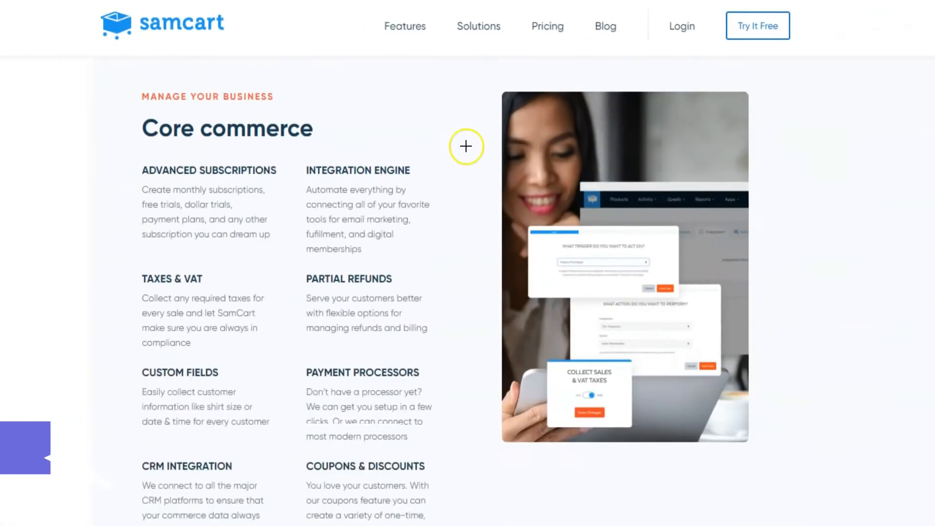
pyautogui.scroll(-3)
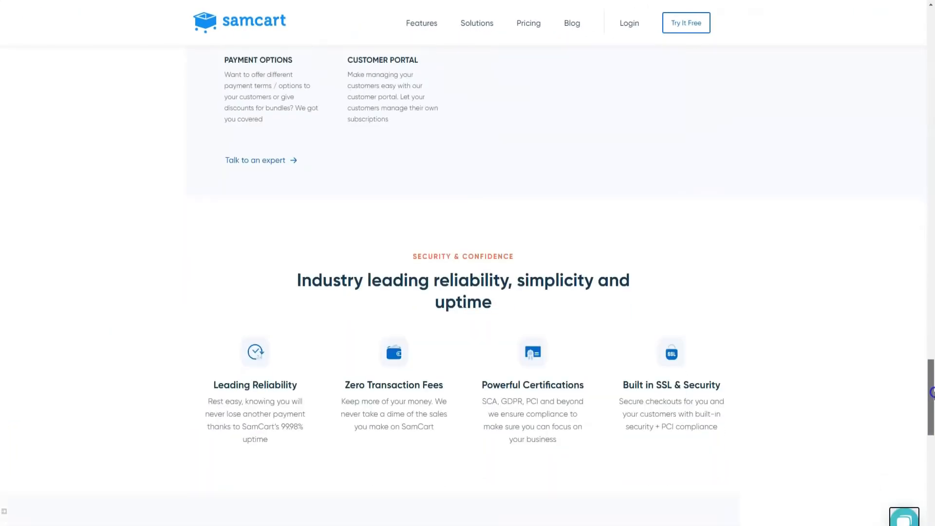
pyautogui.scroll(-3)
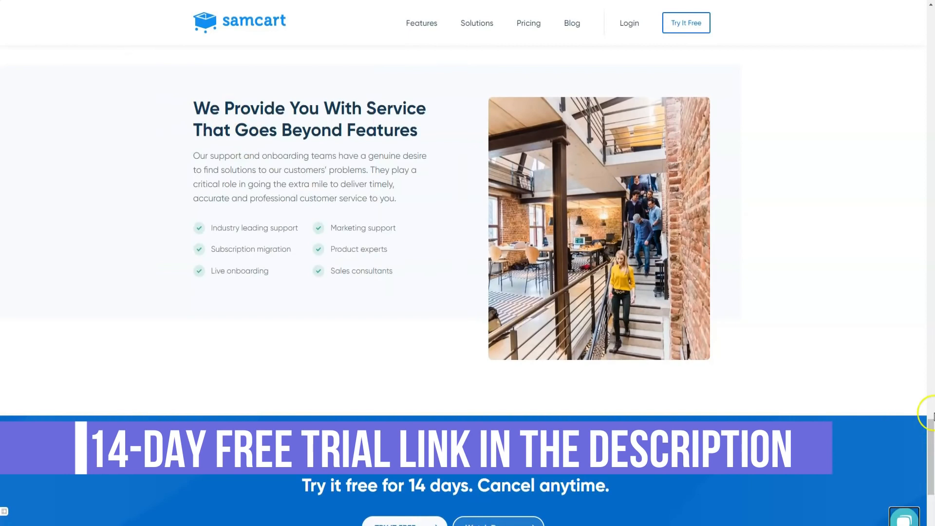
pyautogui.scroll(-3)
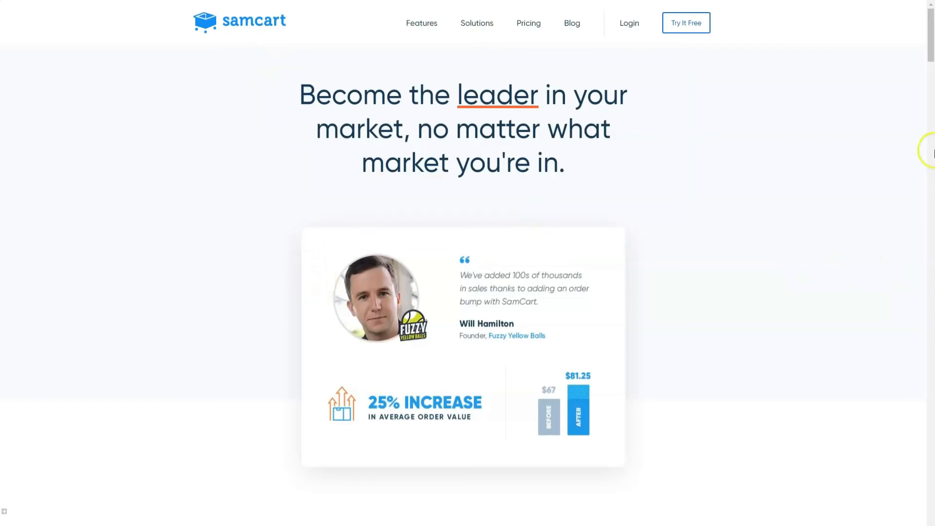
pyautogui.scroll(-3)
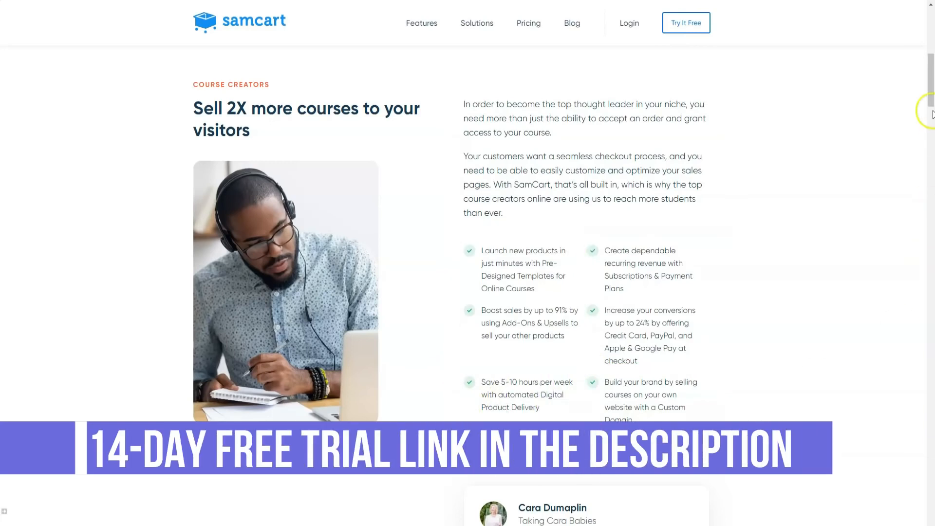
pyautogui.scroll(-3)
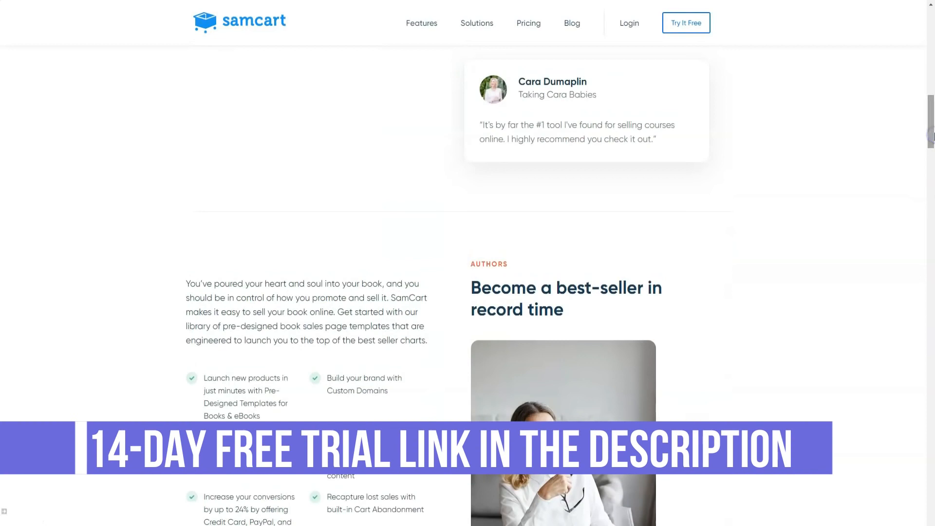
pyautogui.scroll(-3)
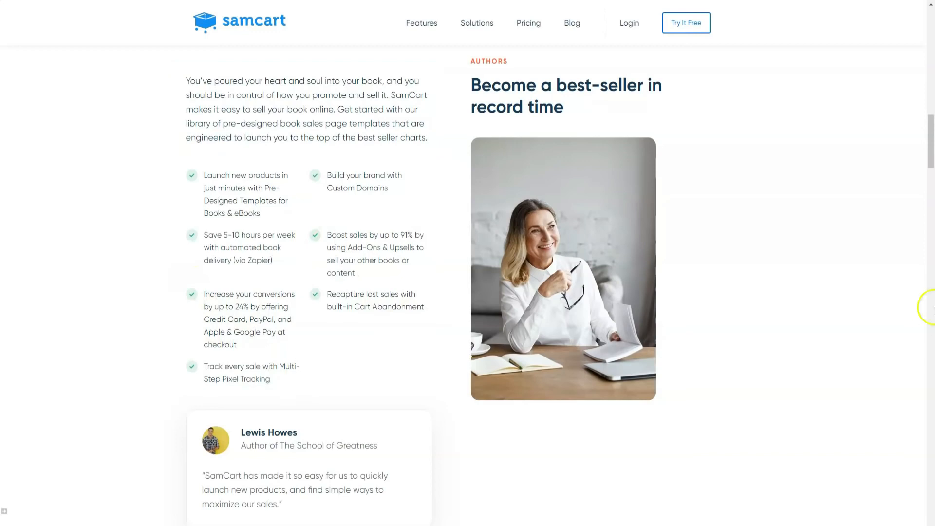
pyautogui.scroll(-3)
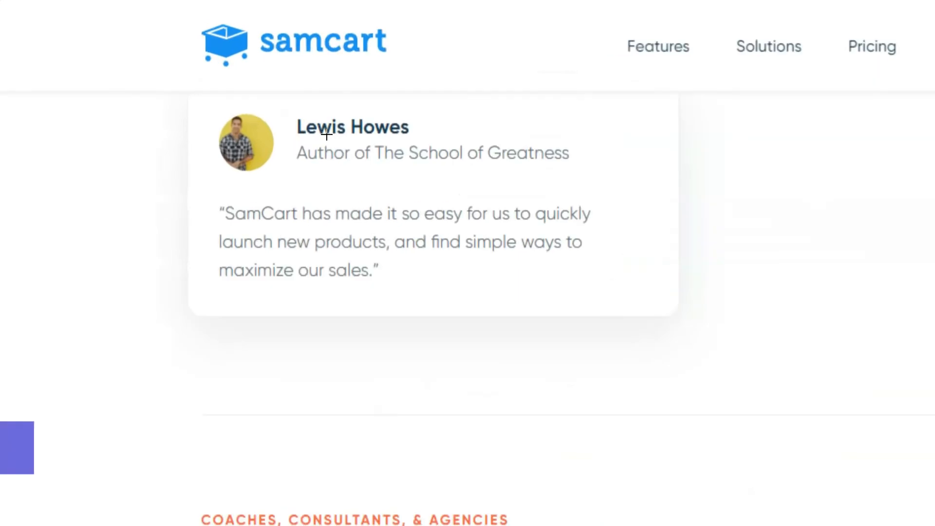
pyautogui.scroll(-3)
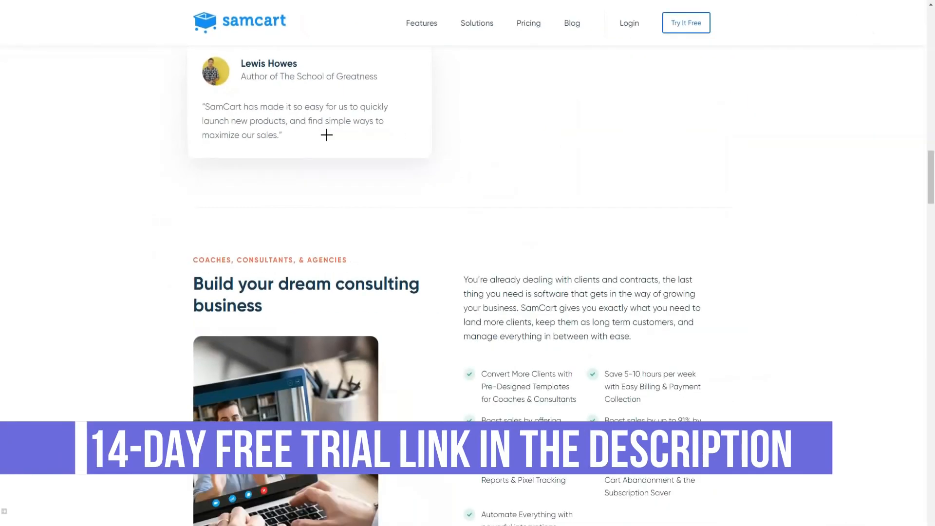
pyautogui.scroll(-3)
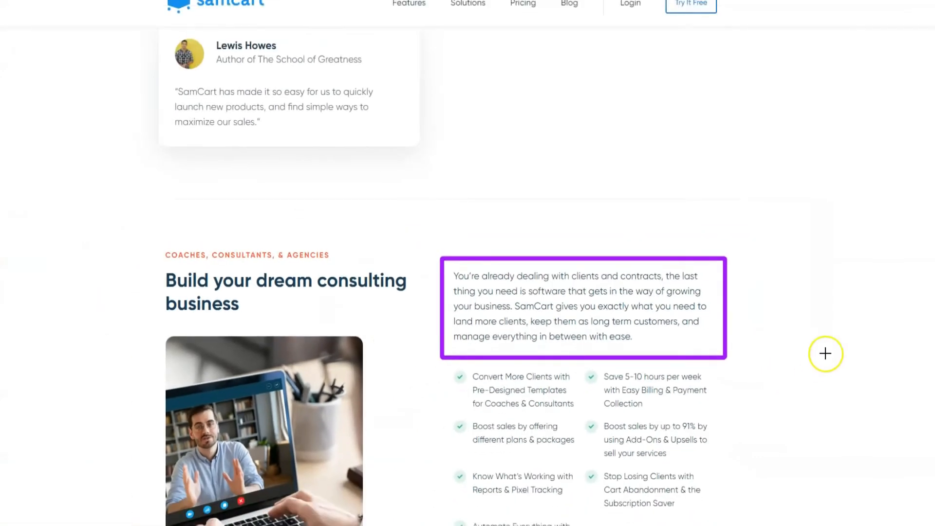
pyautogui.scroll(-3)
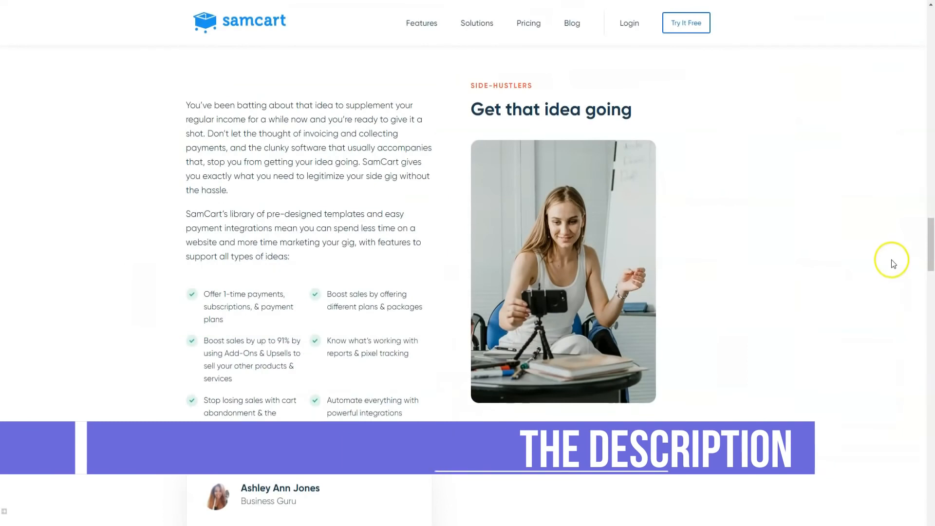
# Scroll the Solutions page past Amazon & Etsy, Physical Products and Non-Profits to the footer
pyautogui.scroll(-3)
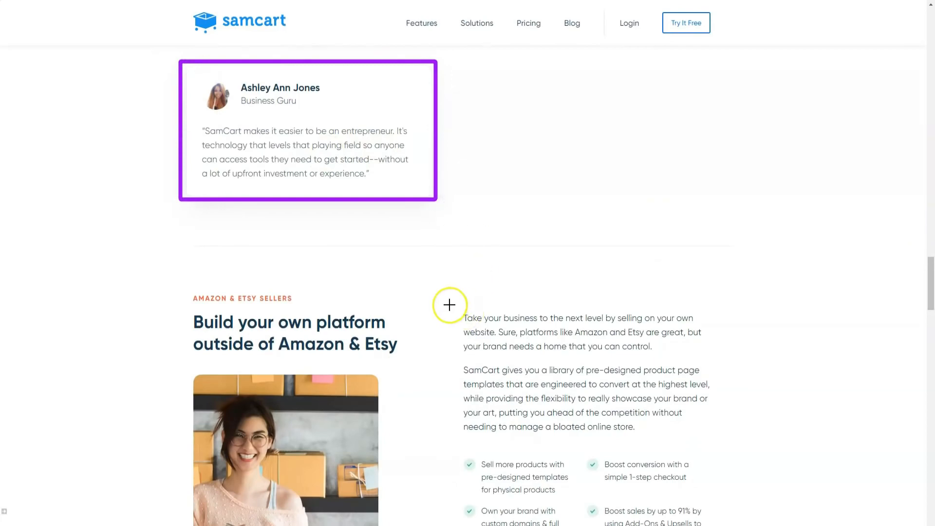
pyautogui.moveTo(918, 363)
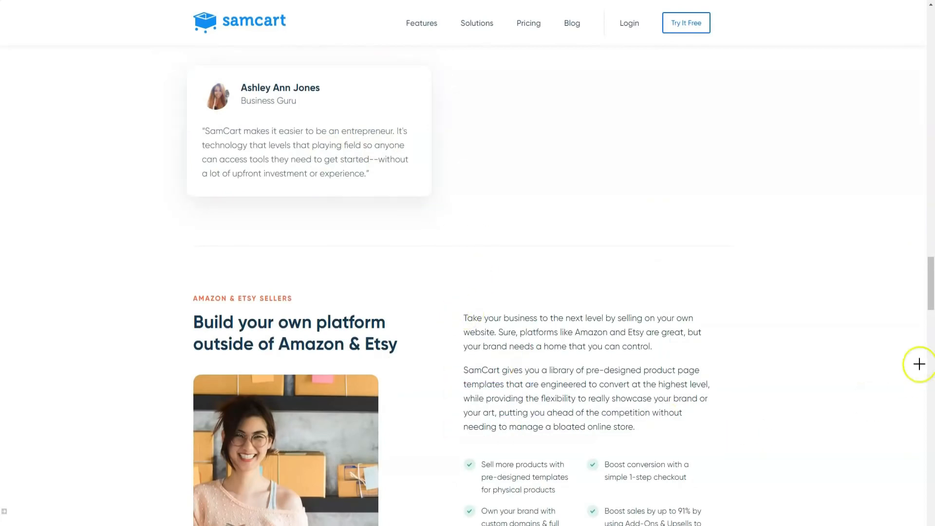
pyautogui.scroll(-3)
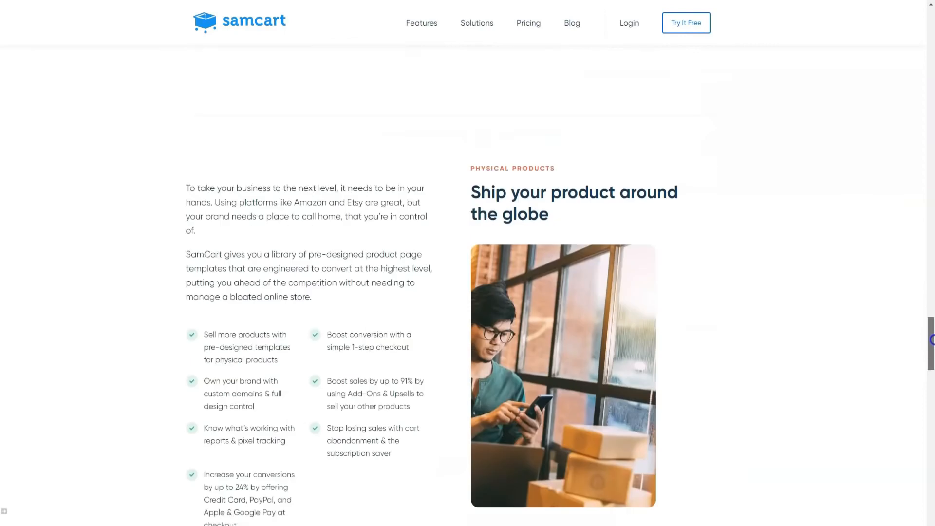
pyautogui.scroll(-3)
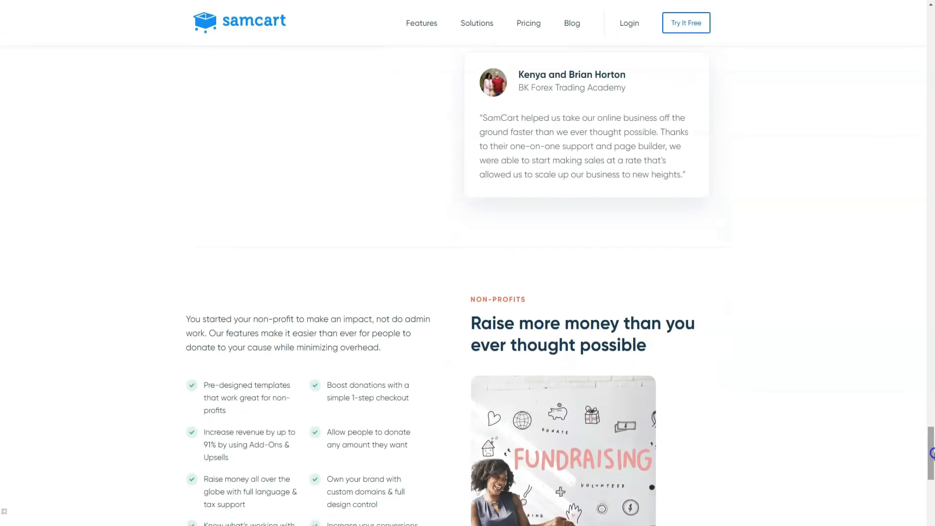
pyautogui.scroll(-3)
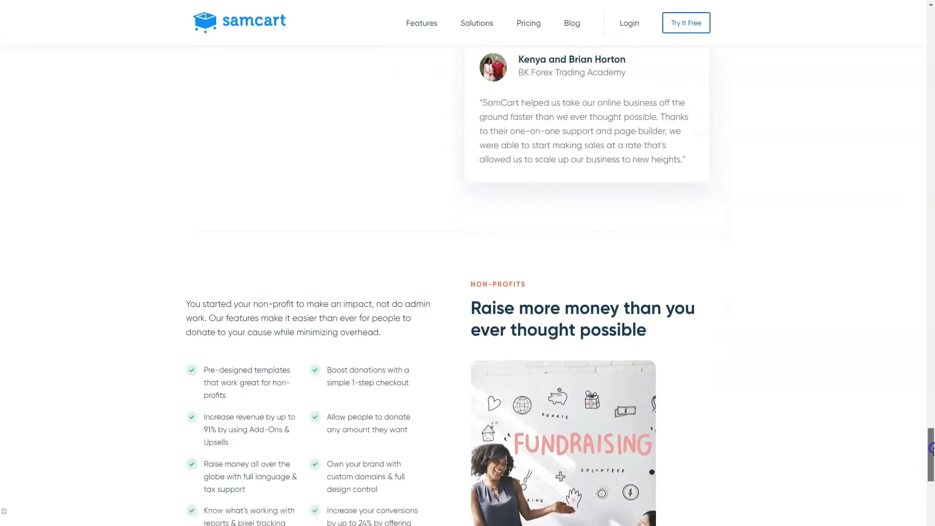
pyautogui.scroll(-3)
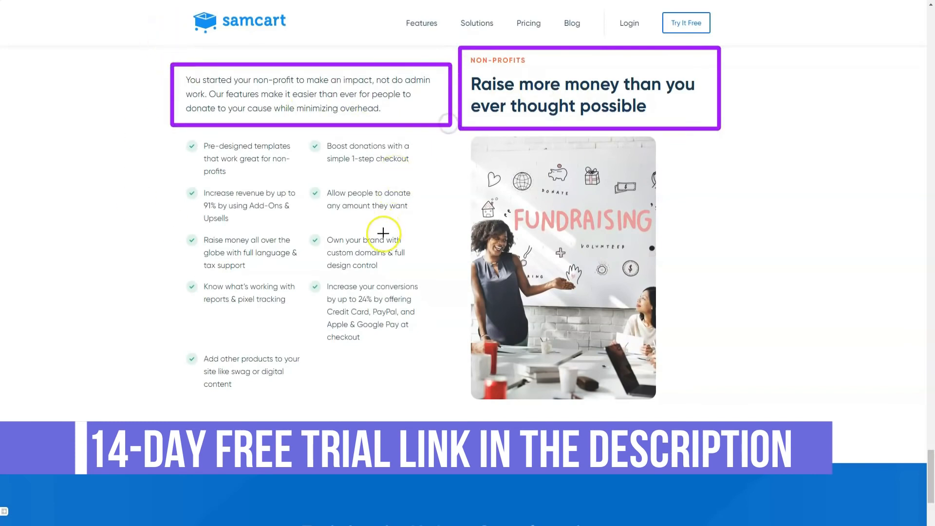
pyautogui.scroll(-3)
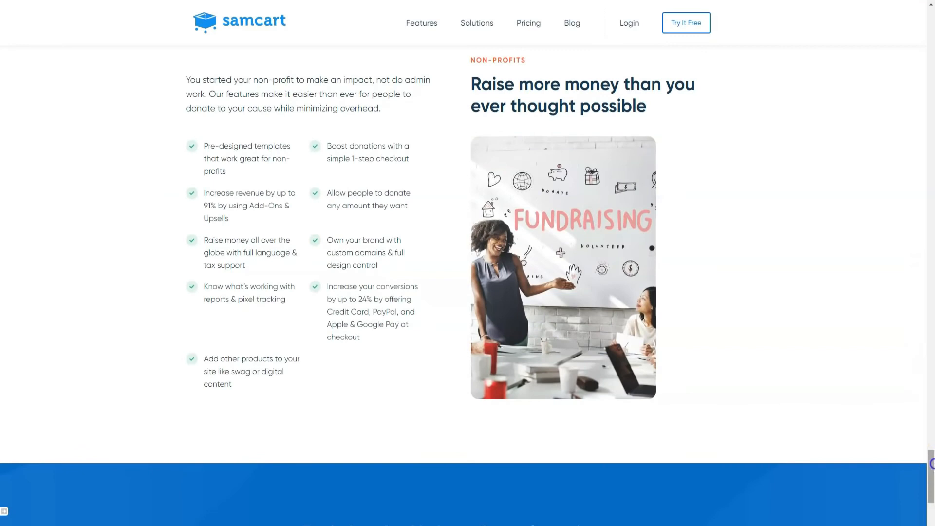
pyautogui.scroll(-3)
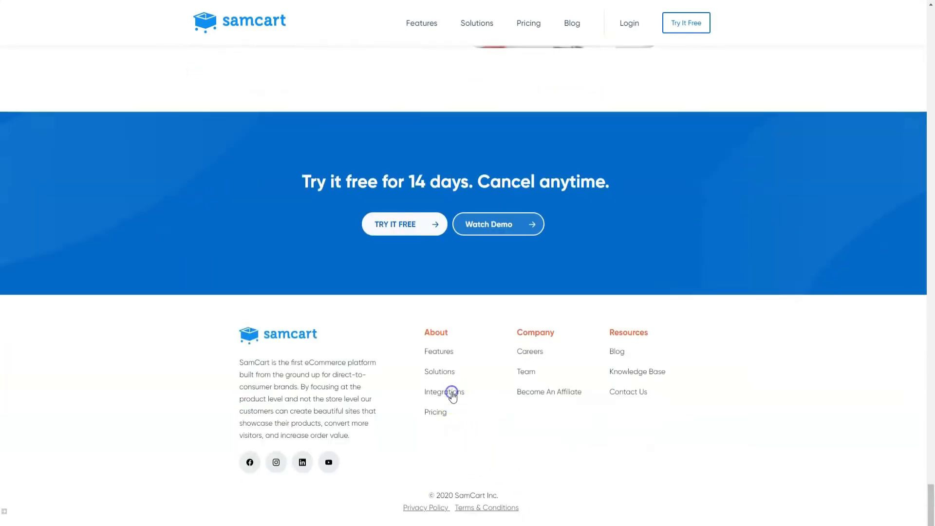
# Open the Integrations page from the footer and browse the supported tool logos
pyautogui.click(443, 391)
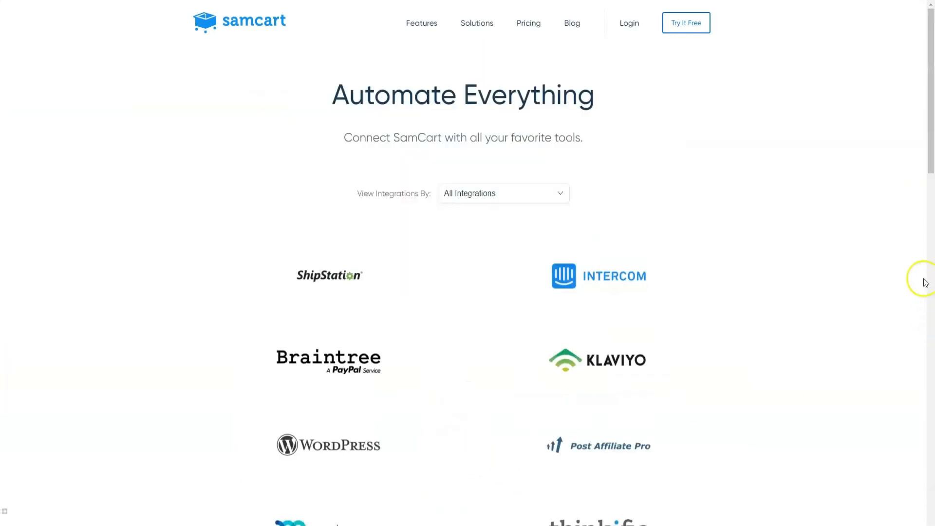
pyautogui.scroll(-3)
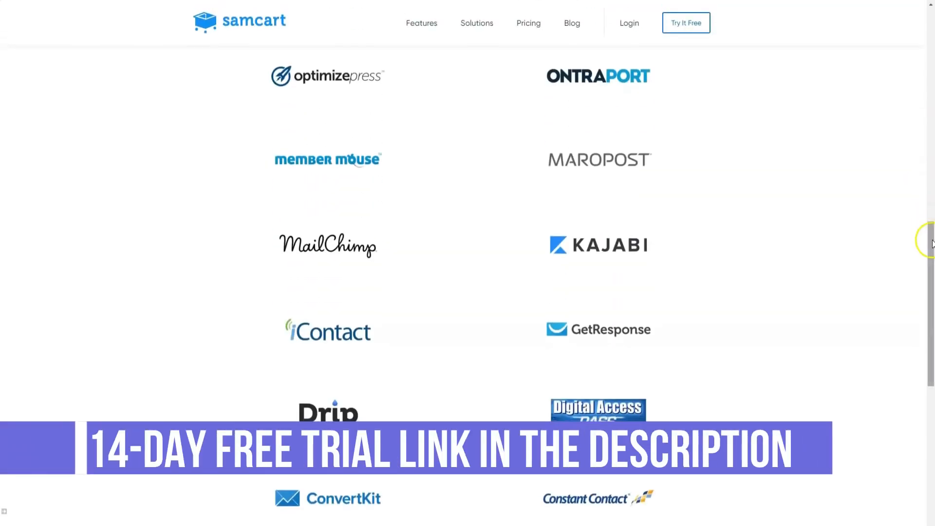
pyautogui.scroll(-3)
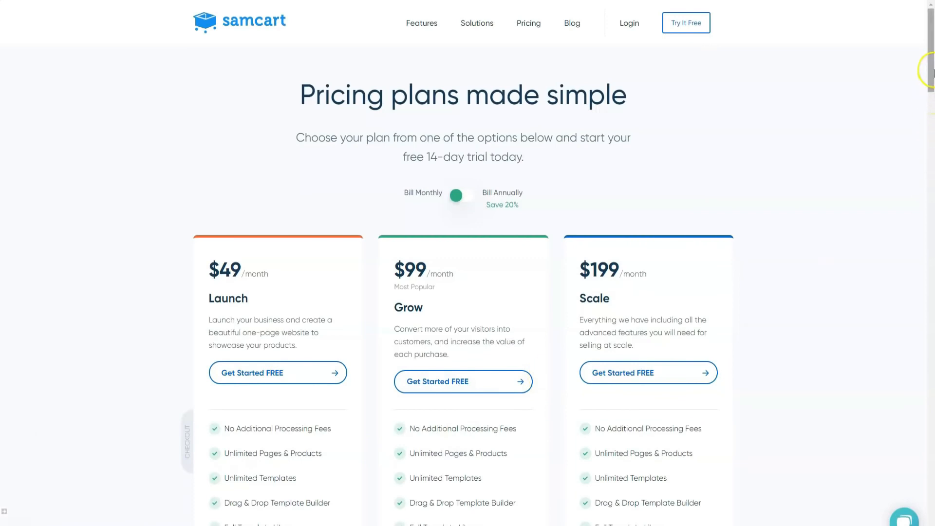
# Scroll the Launch, Grow and Scale comparison table, dismissing the chat pop-up, down to the enterprise offer
pyautogui.scroll(-3)
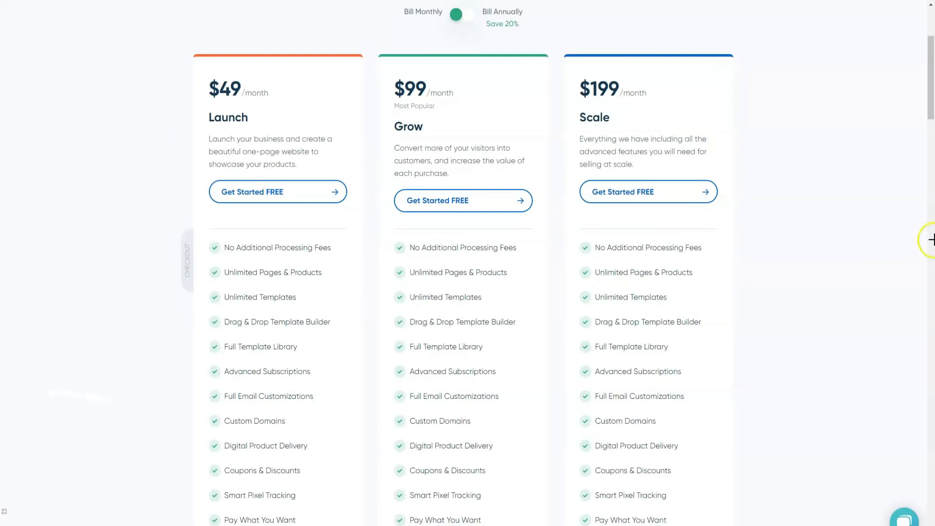
pyautogui.scroll(-3)
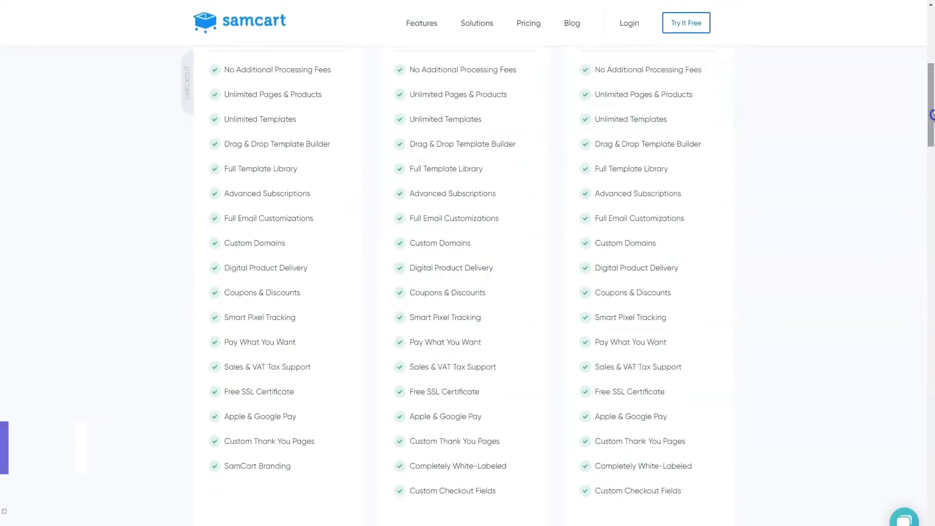
pyautogui.scroll(-3)
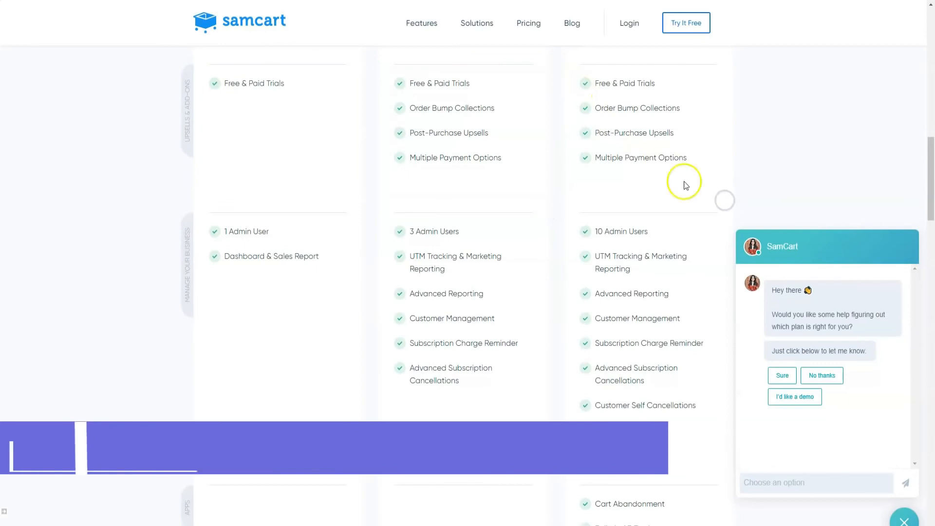
pyautogui.click(904, 516)
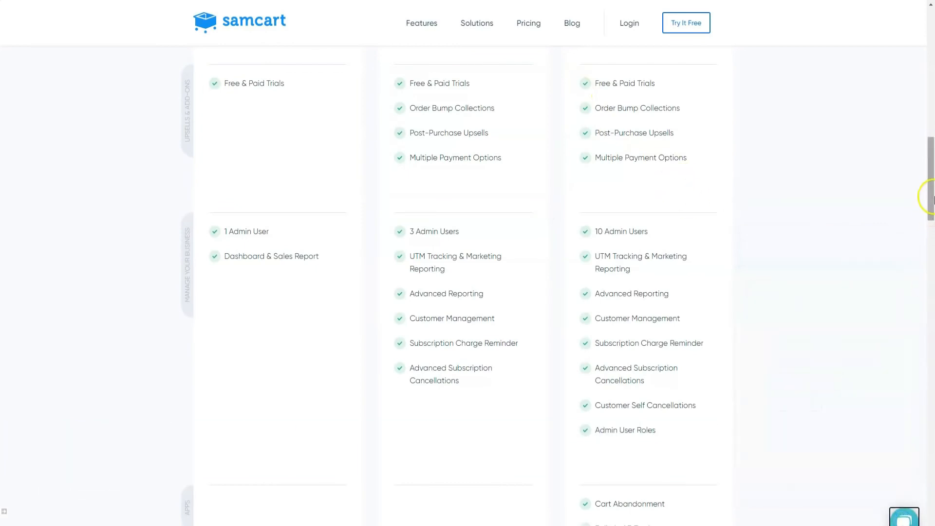
pyautogui.scroll(-3)
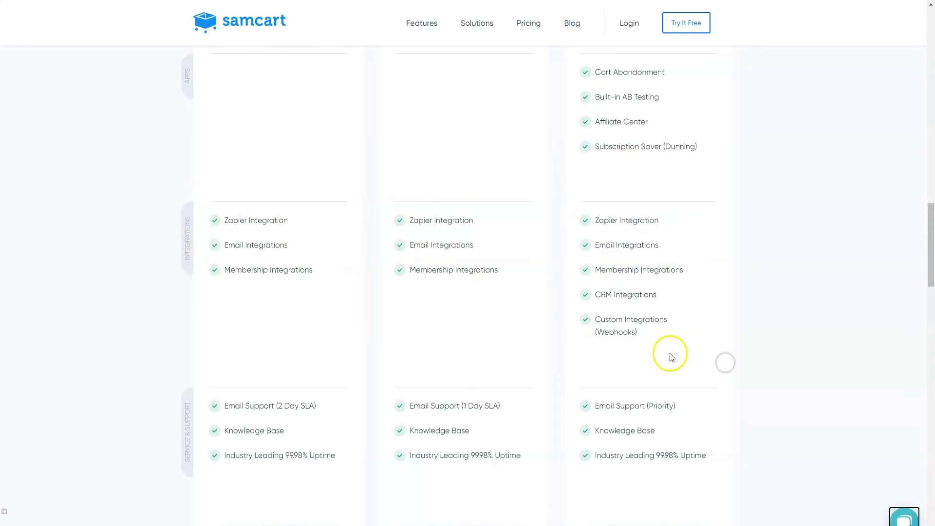
pyautogui.scroll(-3)
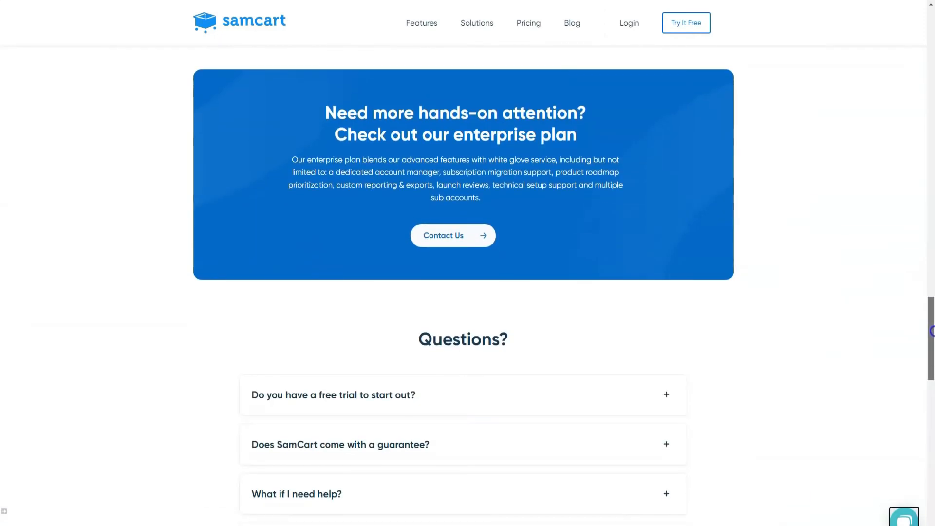
# Expand the FAQ answers on free trial, product fit, contract lock-in and website compatibility
pyautogui.scroll(-3)
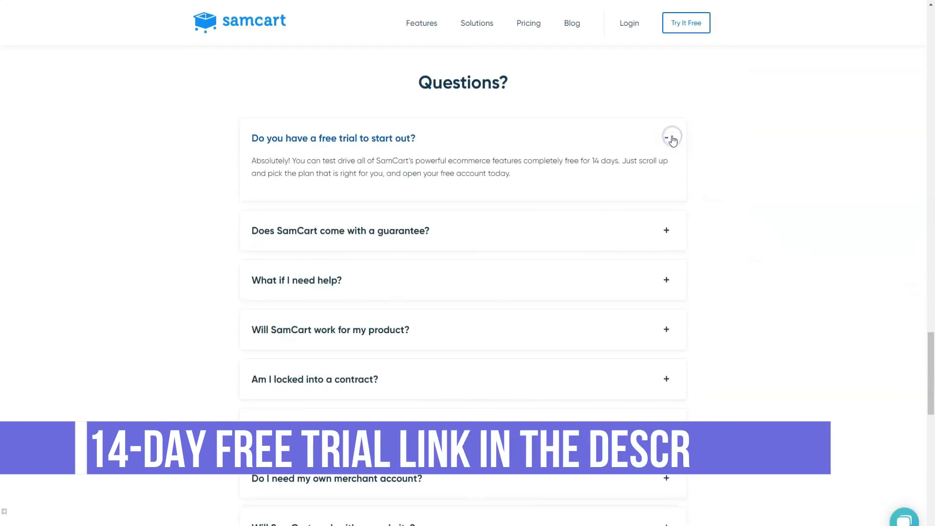
pyautogui.click(666, 230)
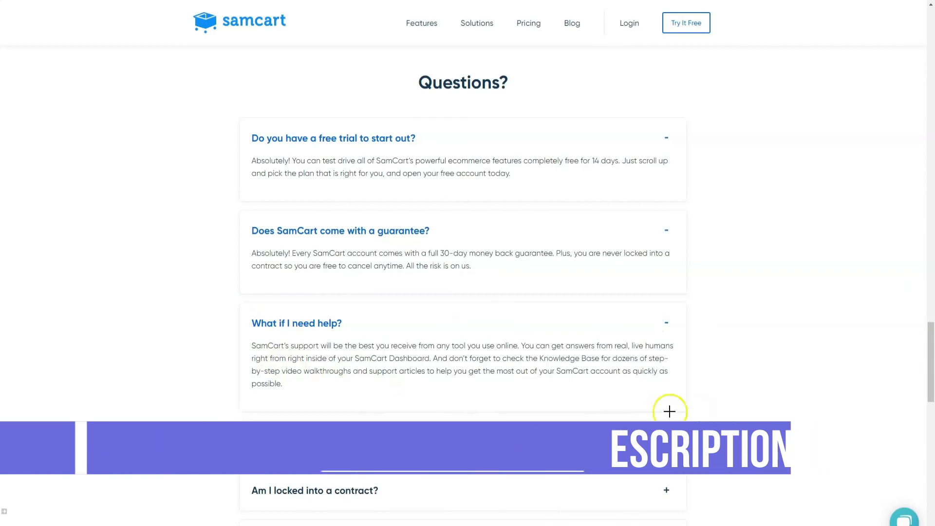
pyautogui.scroll(-3)
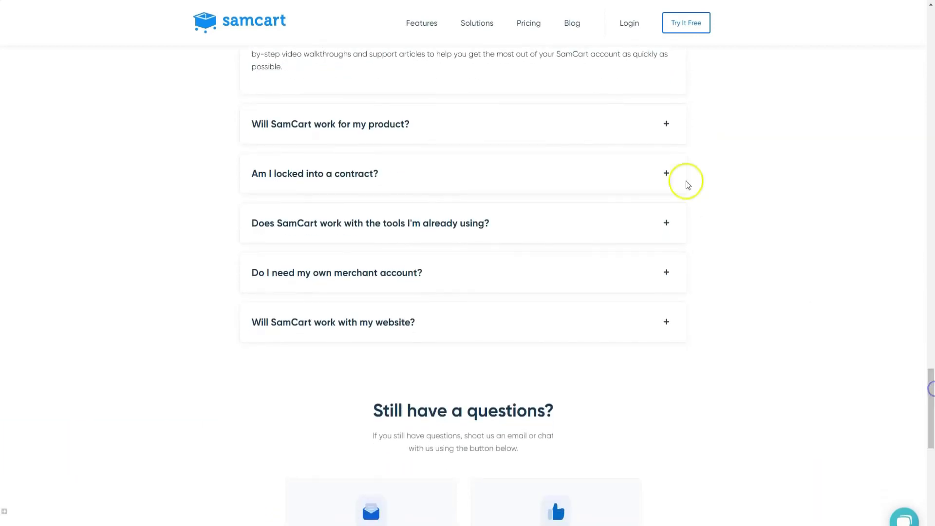
pyautogui.click(330, 123)
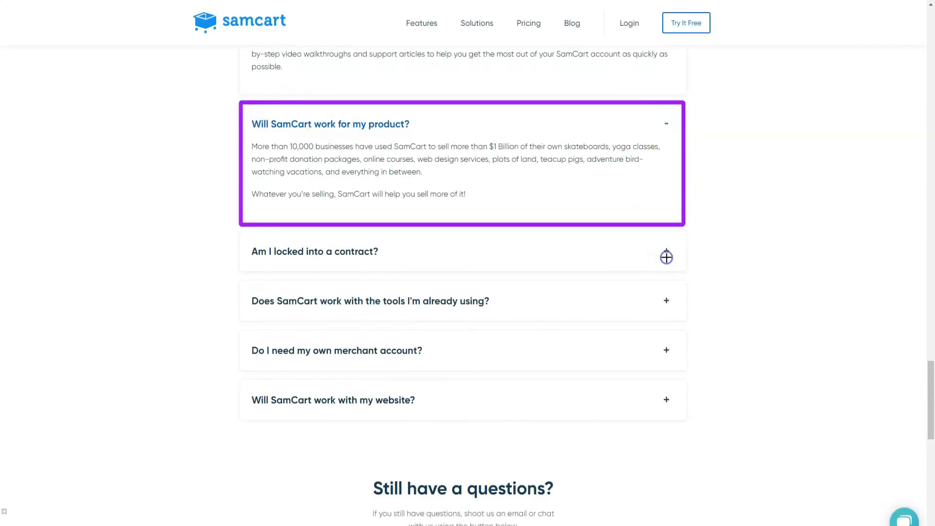
pyautogui.click(666, 256)
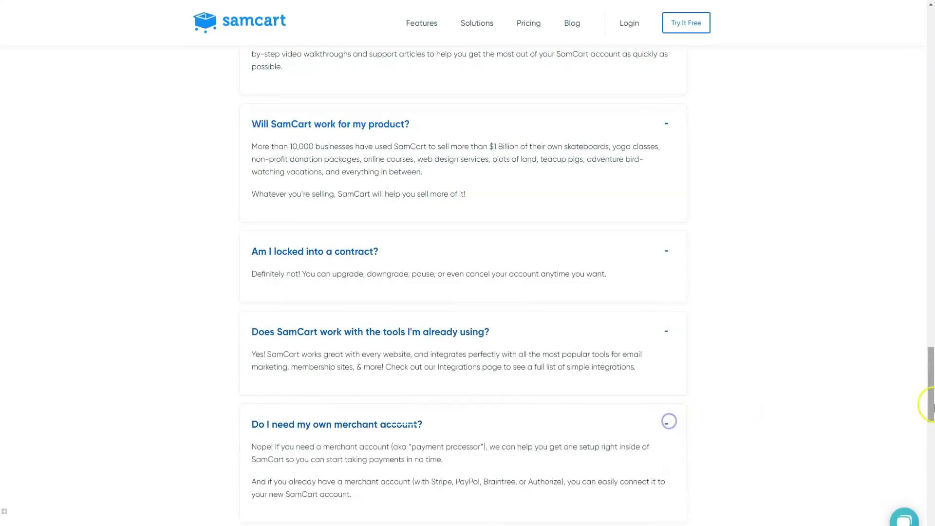
pyautogui.scroll(-3)
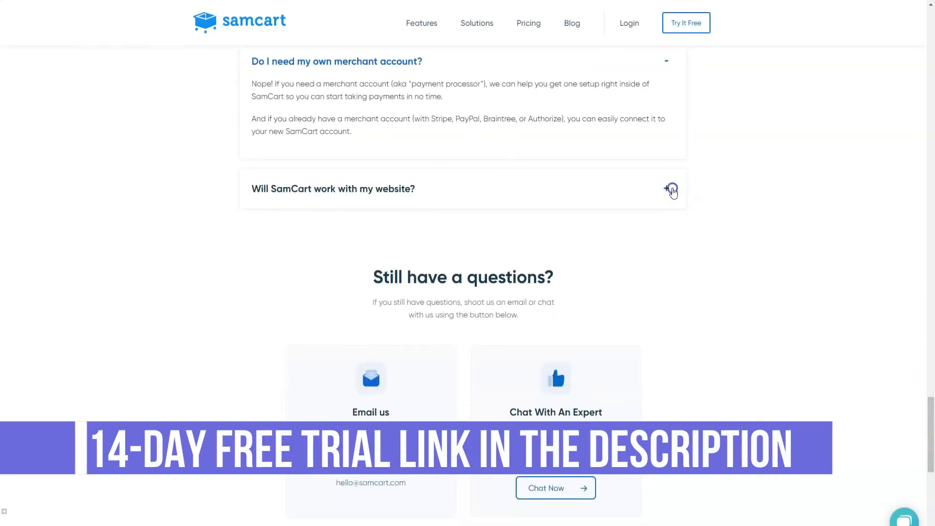
pyautogui.click(668, 189)
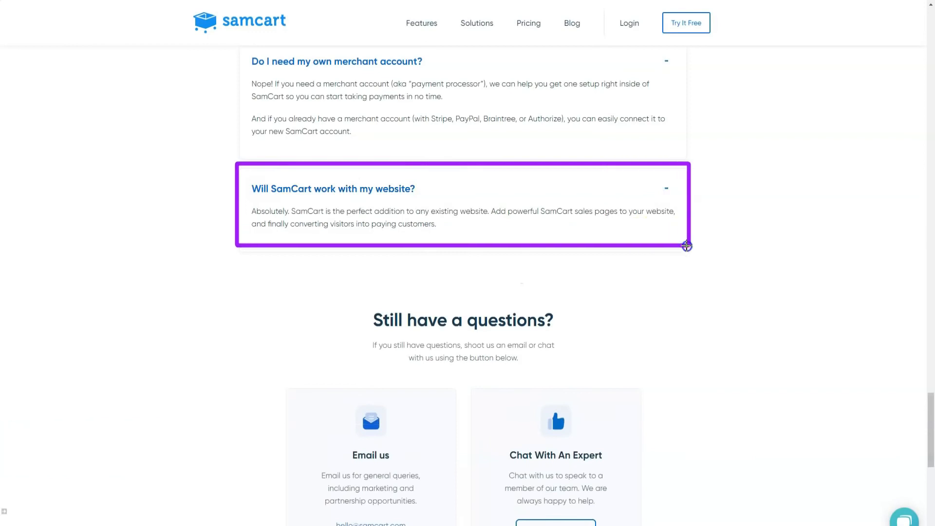
pyautogui.moveTo(892, 339)
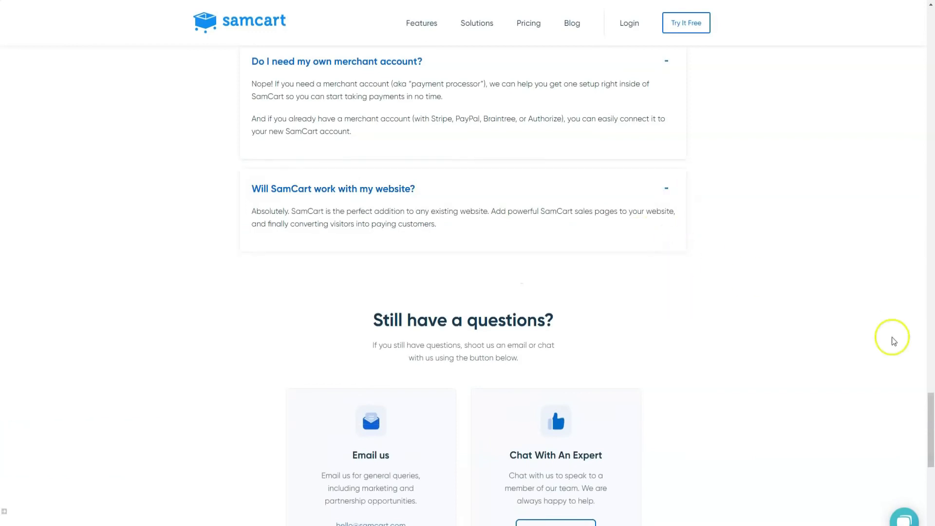
pyautogui.scroll(-3)
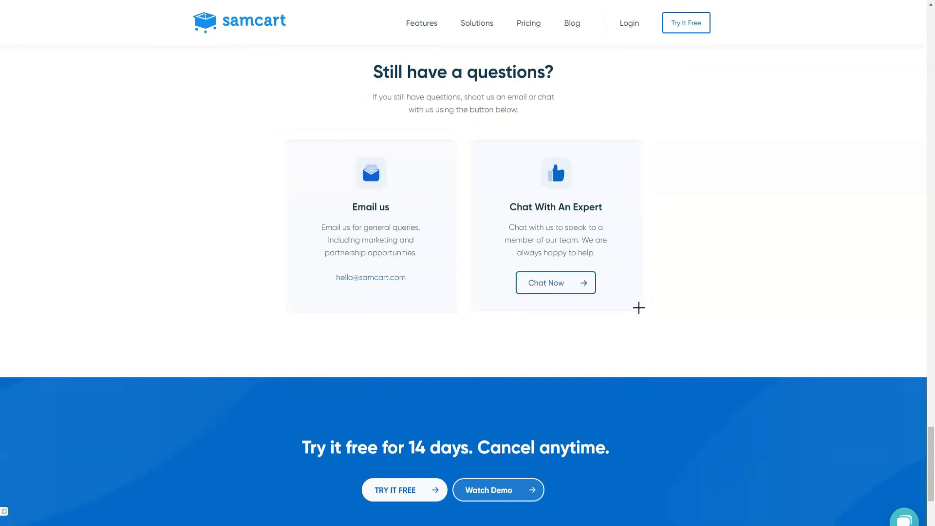
# Go to the bottom banner of the FAQ page and open the on-demand demo page
pyautogui.click(685, 22)
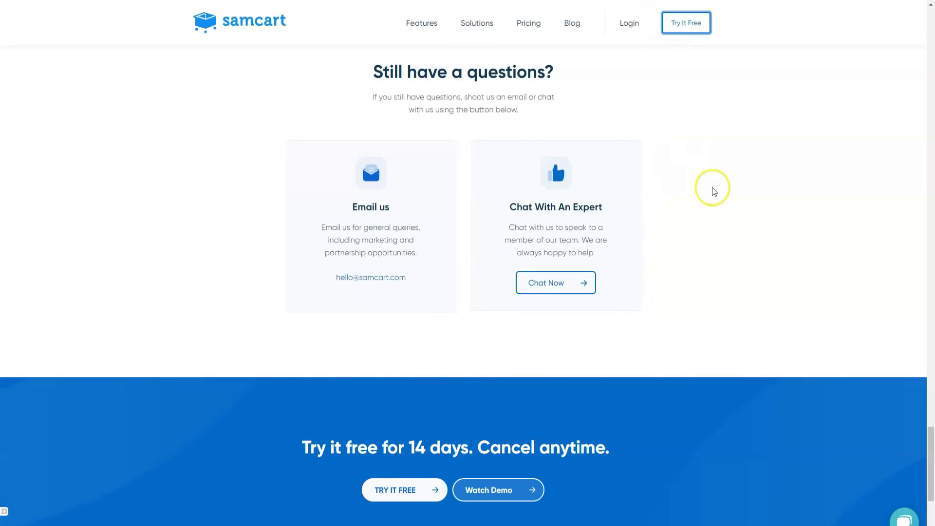
pyautogui.click(685, 23)
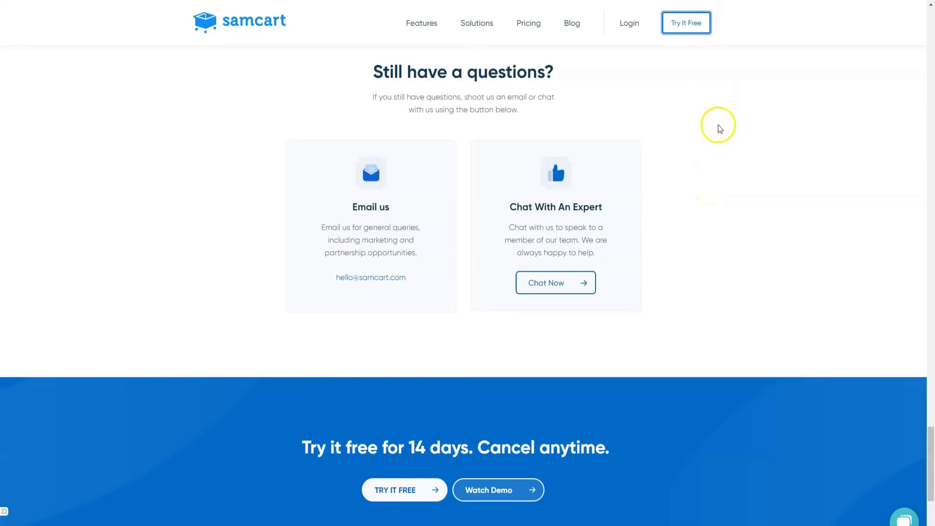
pyautogui.moveTo(387, 490)
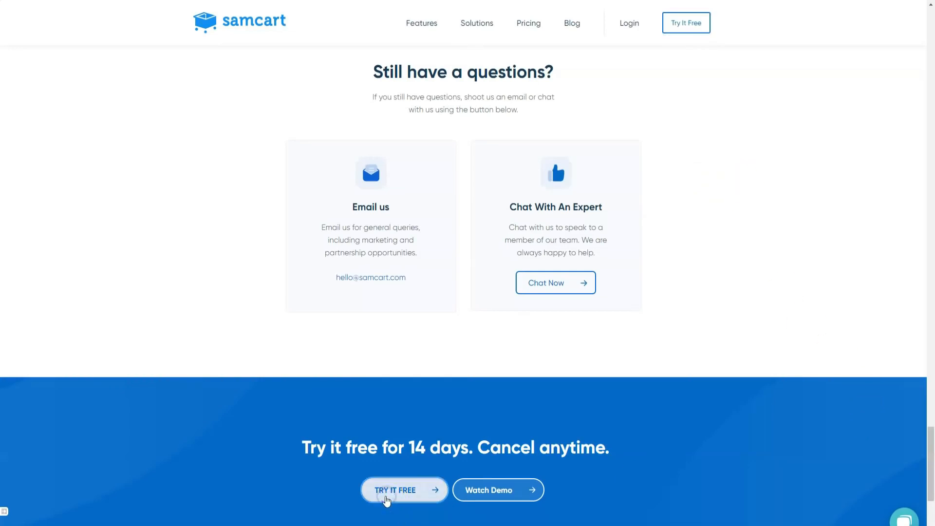
pyautogui.moveTo(659, 520)
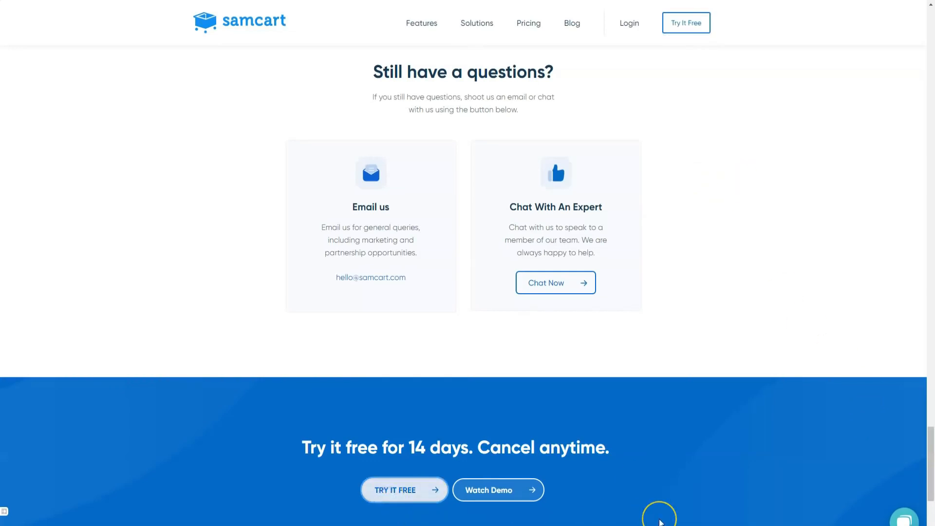
pyautogui.scroll(-3)
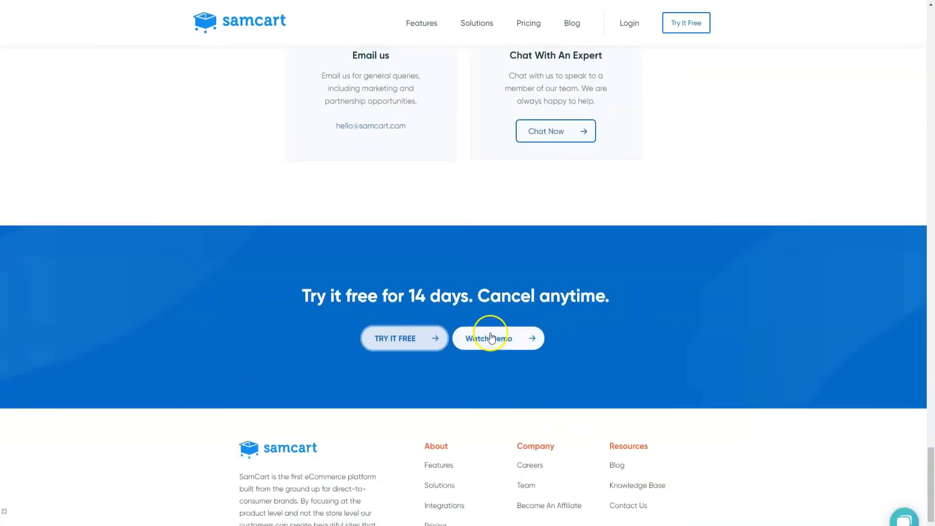
pyautogui.click(488, 338)
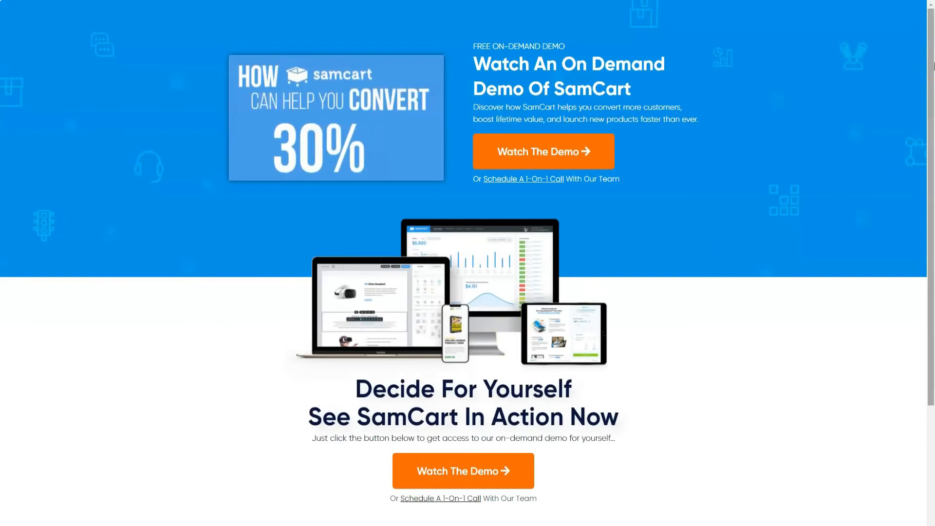
# Bring up the demo's webinar registration form, then close it
pyautogui.scroll(-3)
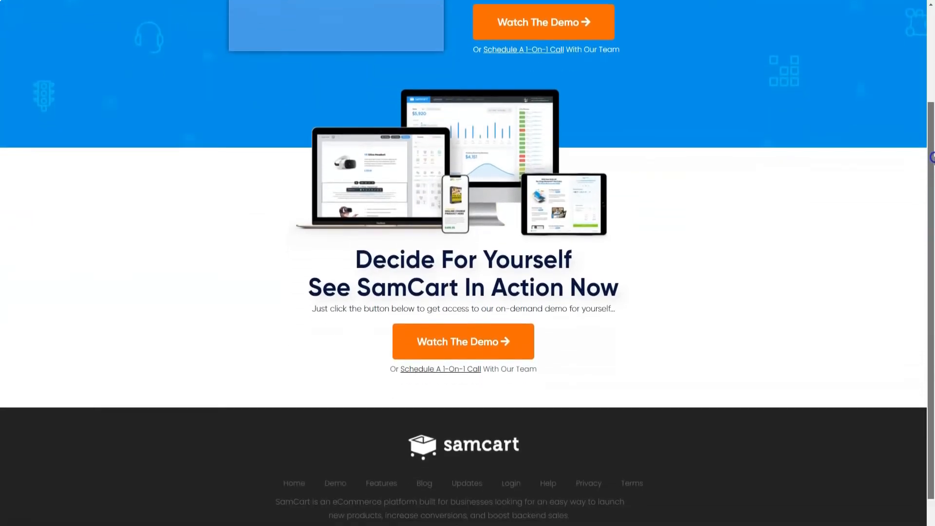
pyautogui.scroll(-3)
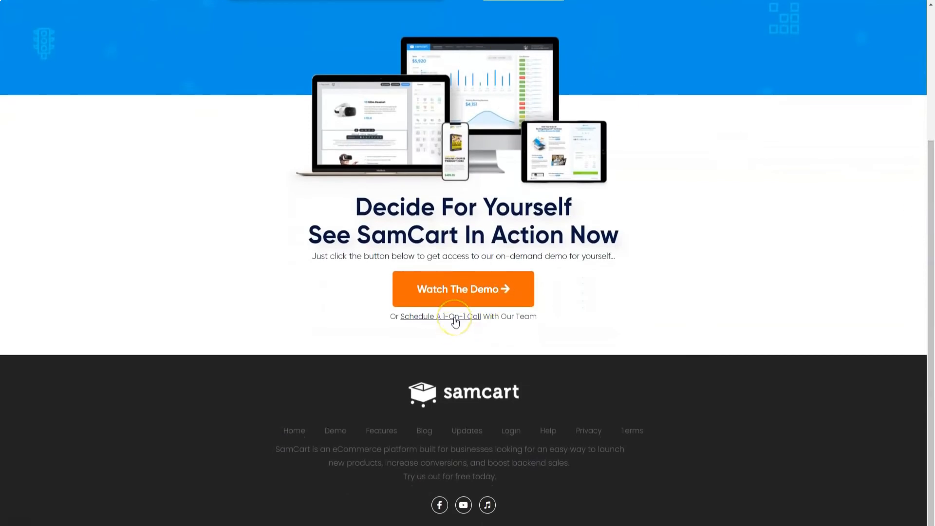
pyautogui.moveTo(510, 289)
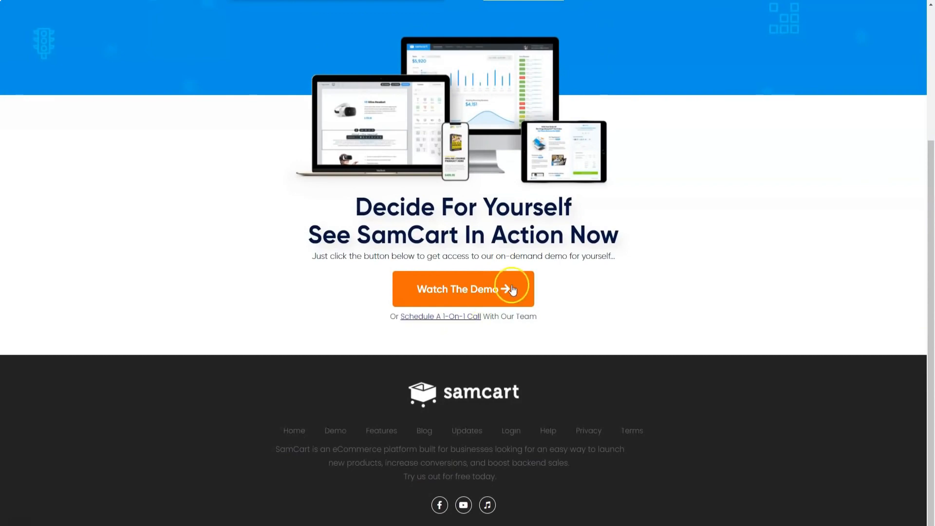
pyautogui.click(462, 288)
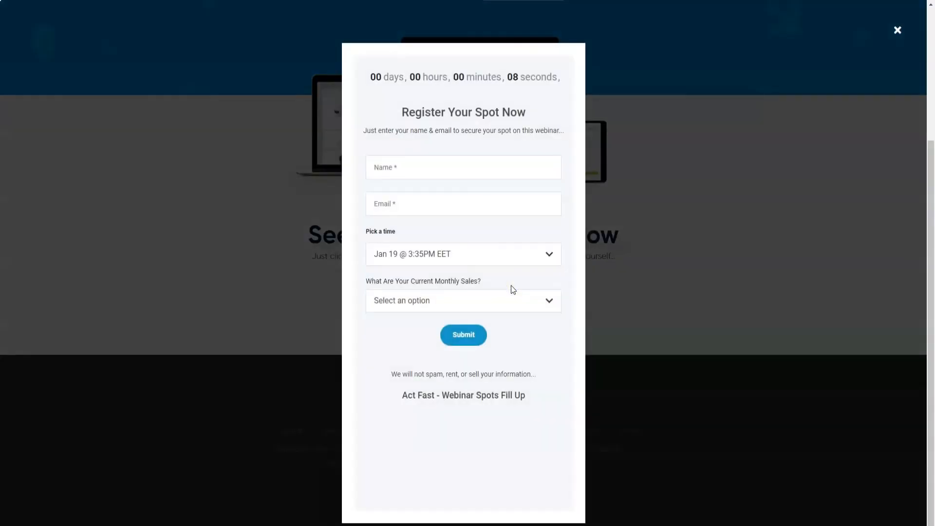
pyautogui.click(897, 30)
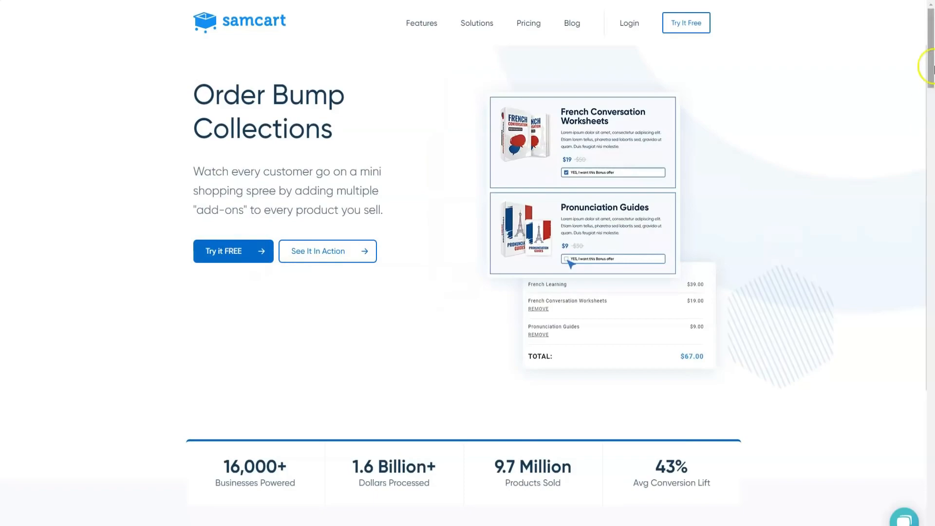
# Scroll the Order Bump Collections page through product types, layouts, design, brands and testimonials
pyautogui.scroll(-3)
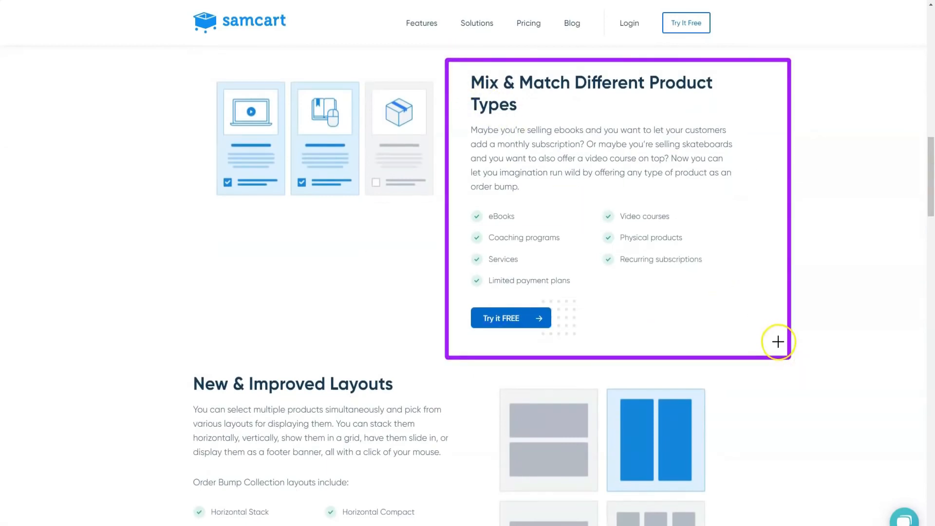
pyautogui.scroll(-3)
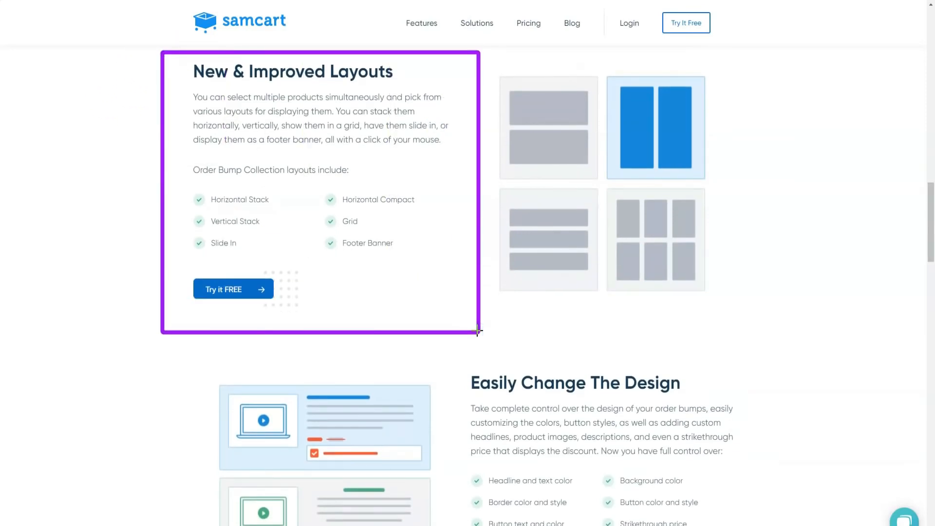
pyautogui.scroll(-3)
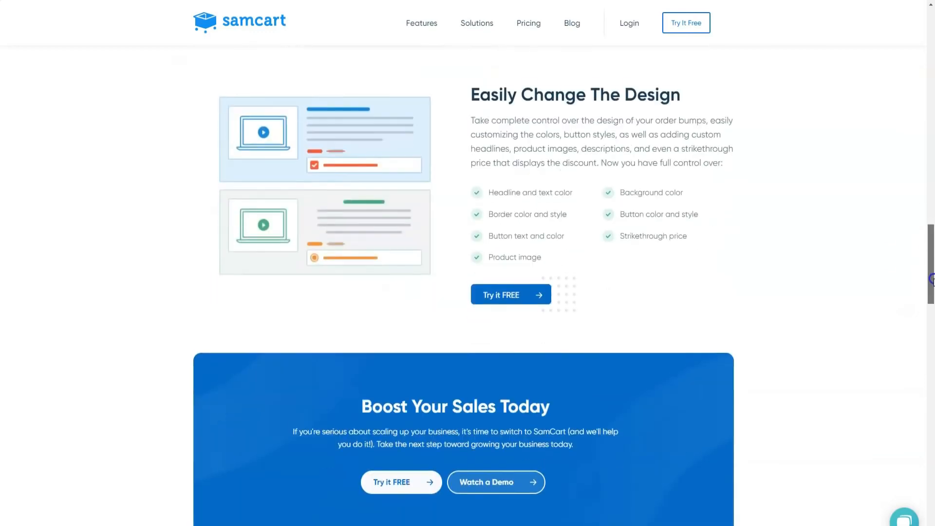
pyautogui.scroll(-3)
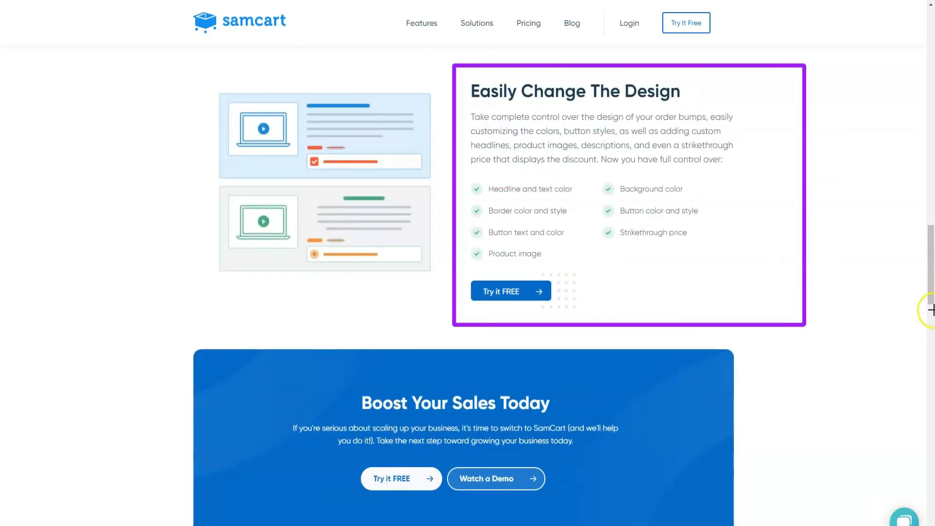
pyautogui.scroll(-3)
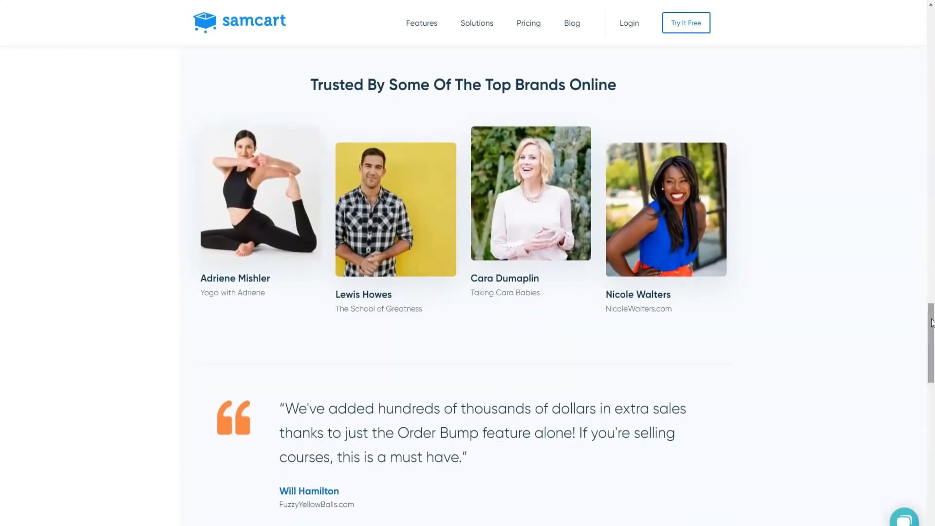
pyautogui.scroll(-3)
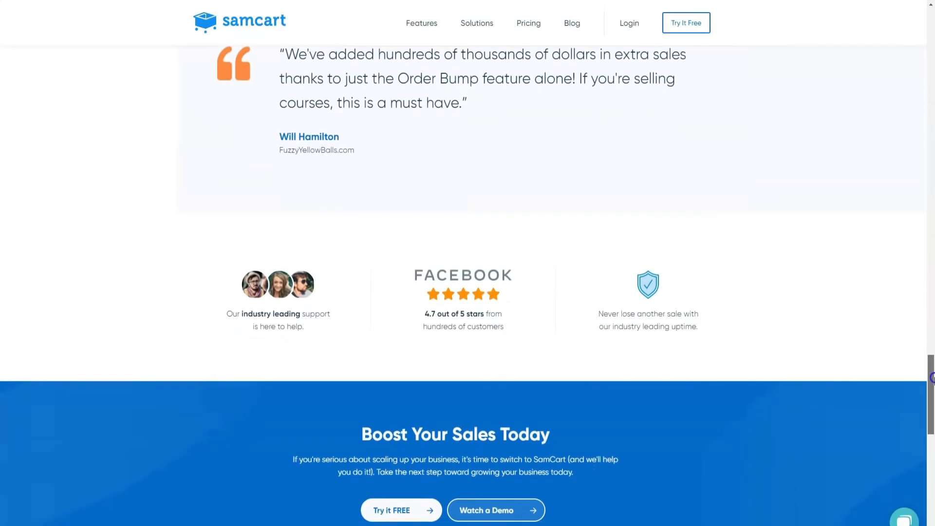
pyautogui.scroll(-3)
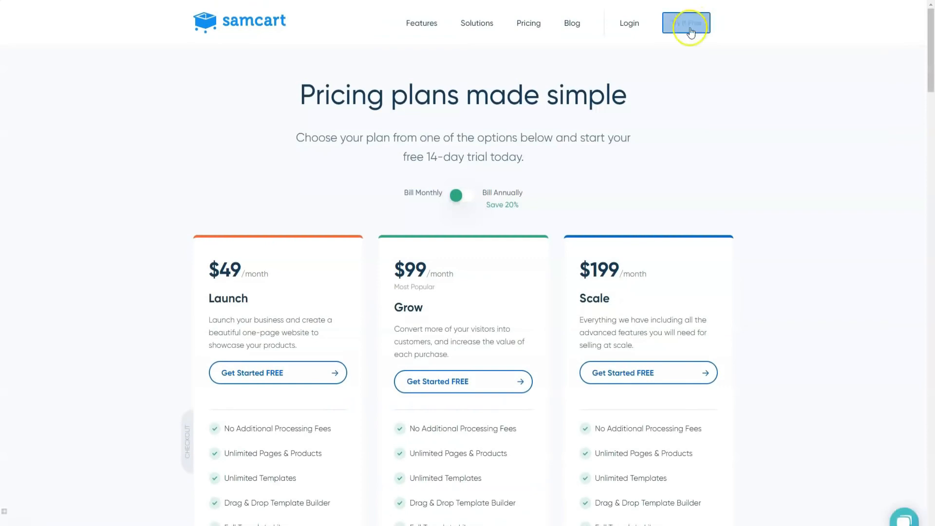
pyautogui.click(685, 23)
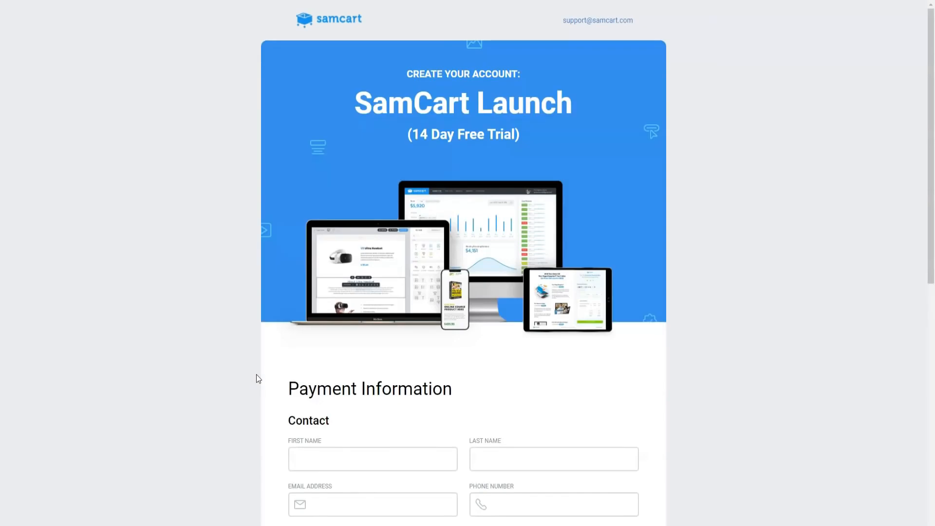
pyautogui.scroll(-3)
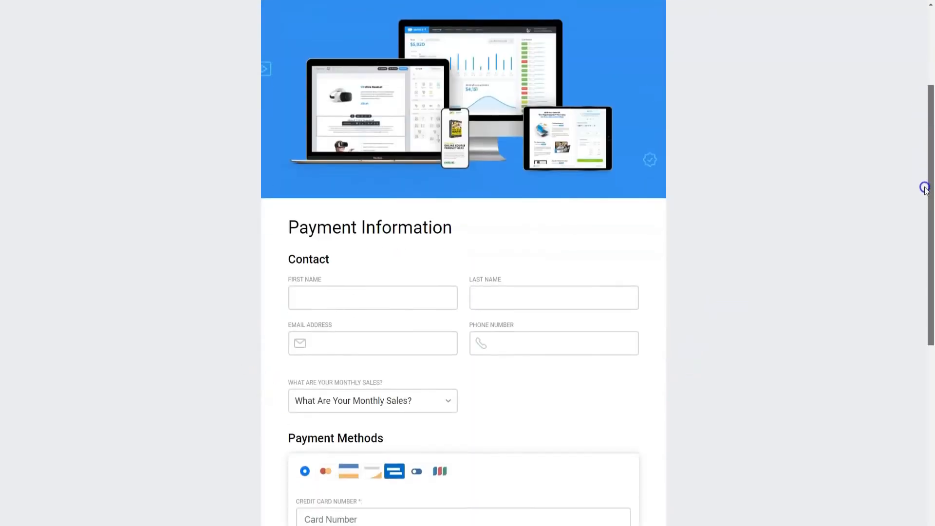
pyautogui.write('Jan')
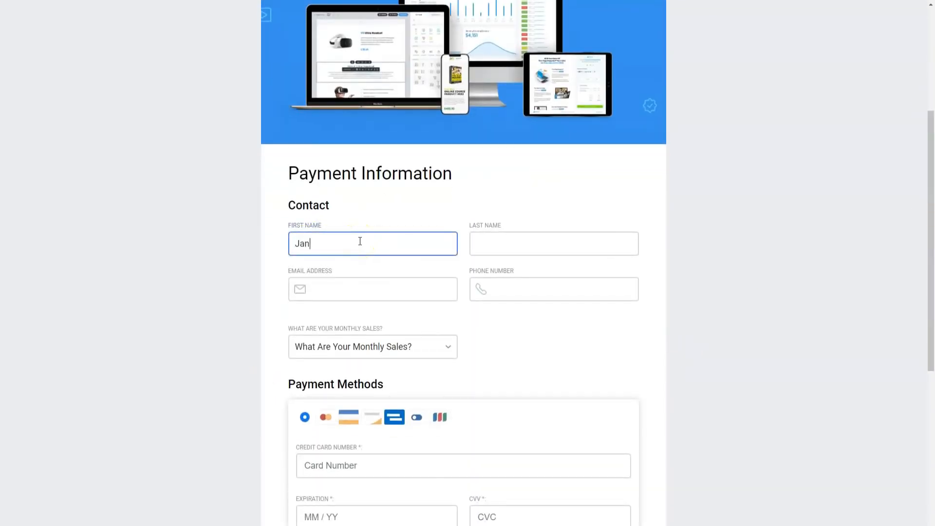
pyautogui.click(553, 243)
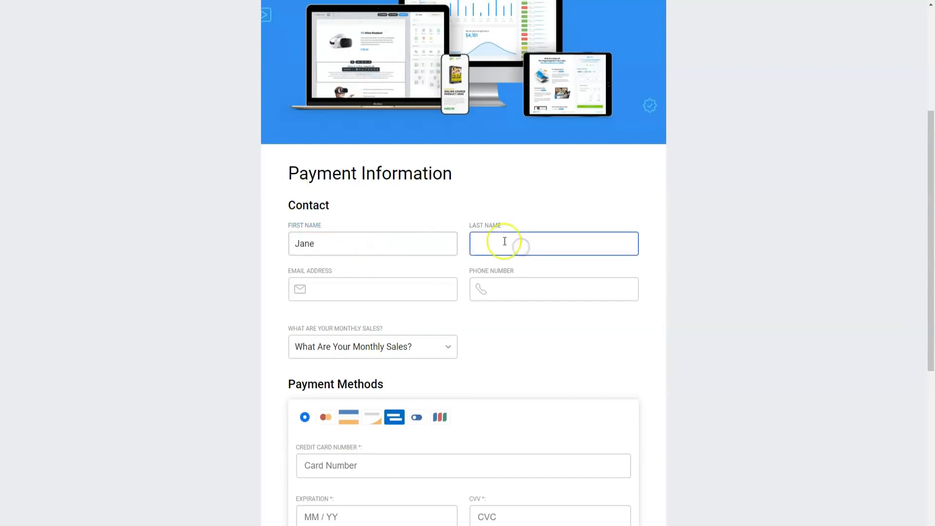
pyautogui.click(553, 244)
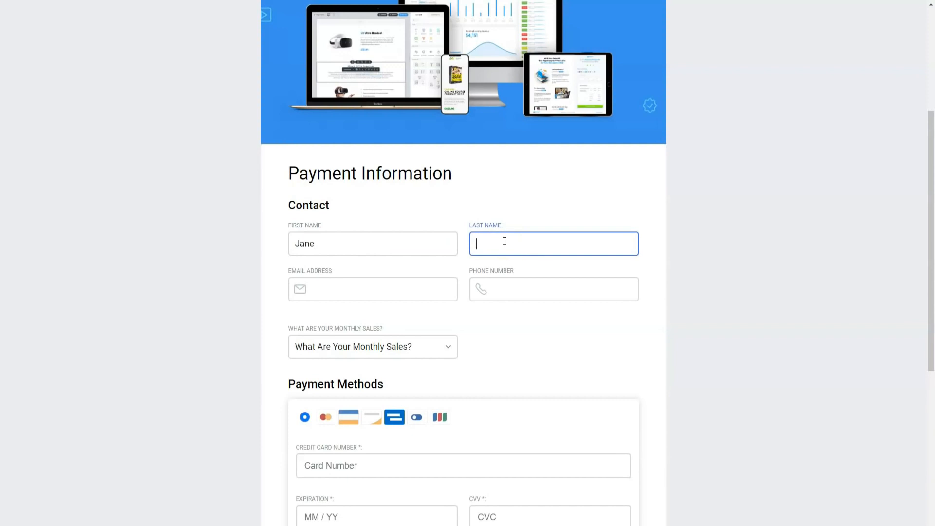
pyautogui.write('Thompson')
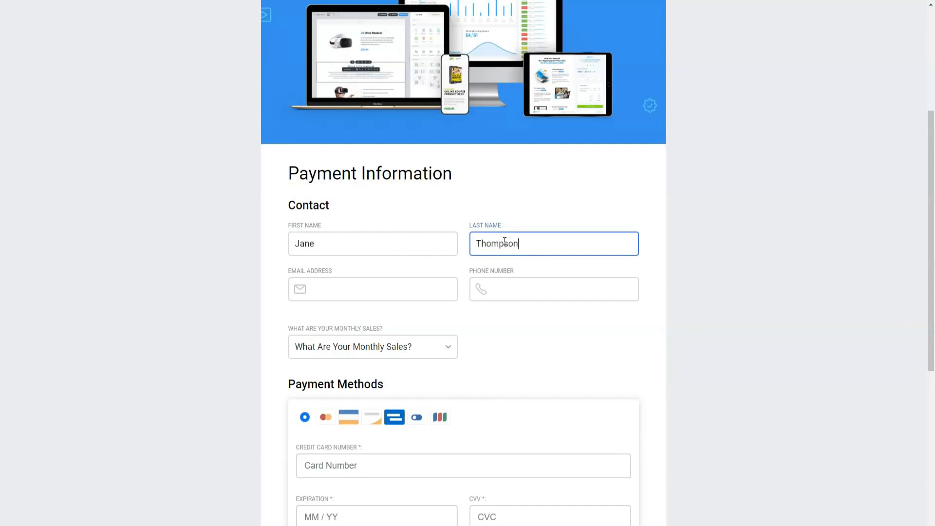
# Fill the email from the saved suggestion, set monthly sales to No Sales Yet and enter phone '+14045'
pyautogui.click(372, 288)
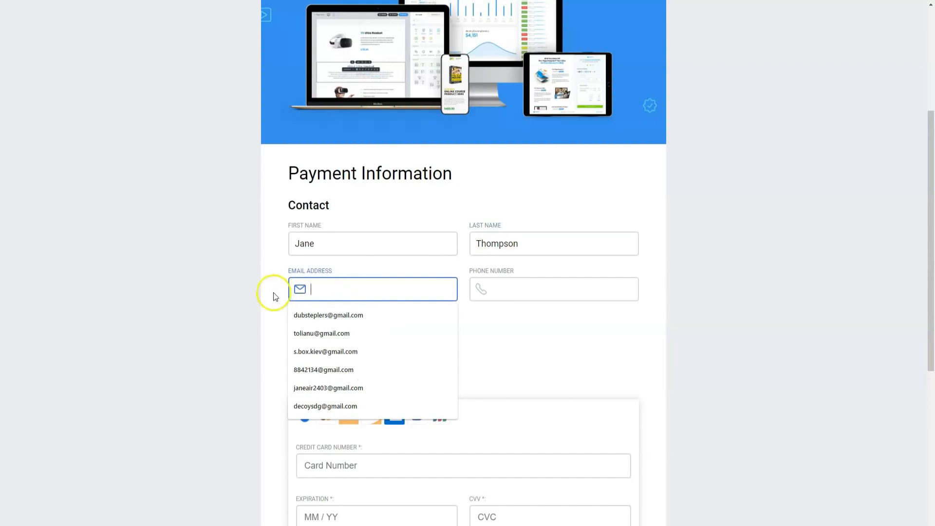
pyautogui.write('ja')
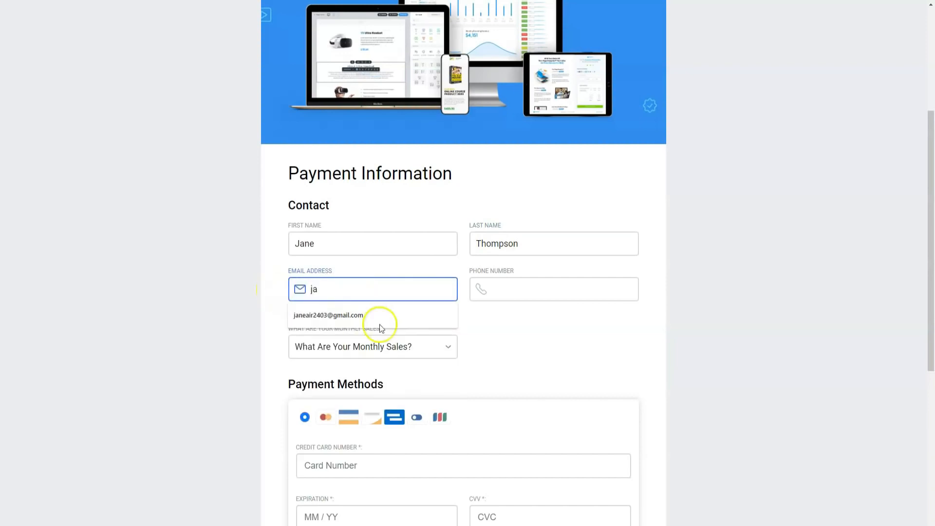
pyautogui.click(327, 315)
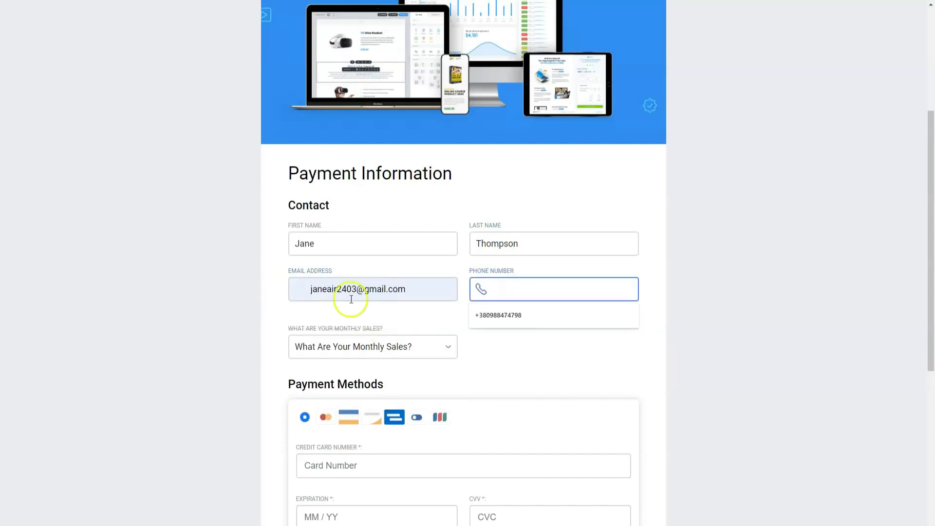
pyautogui.click(372, 347)
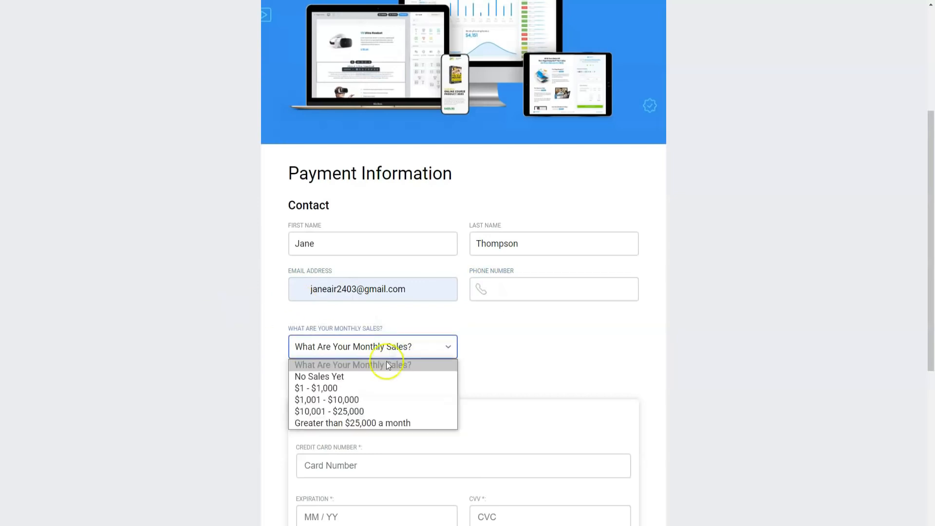
pyautogui.click(319, 375)
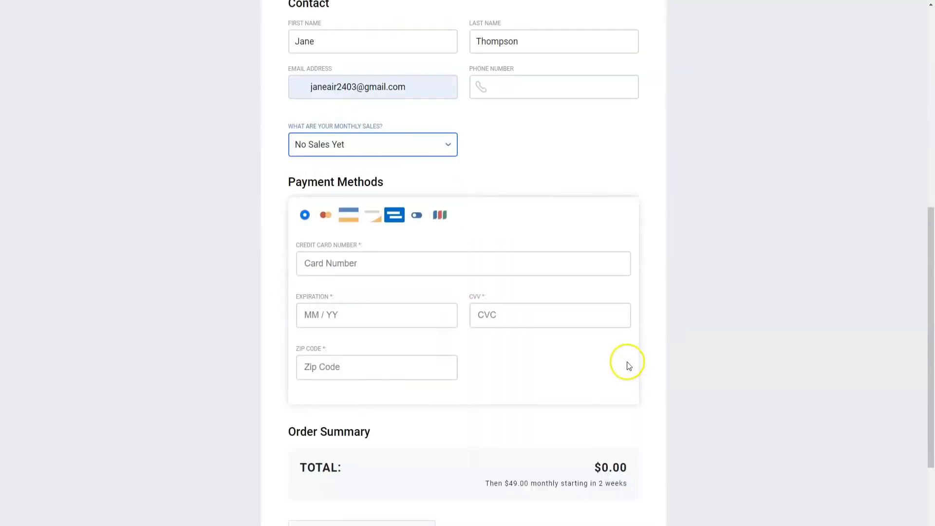
pyautogui.scroll(-3)
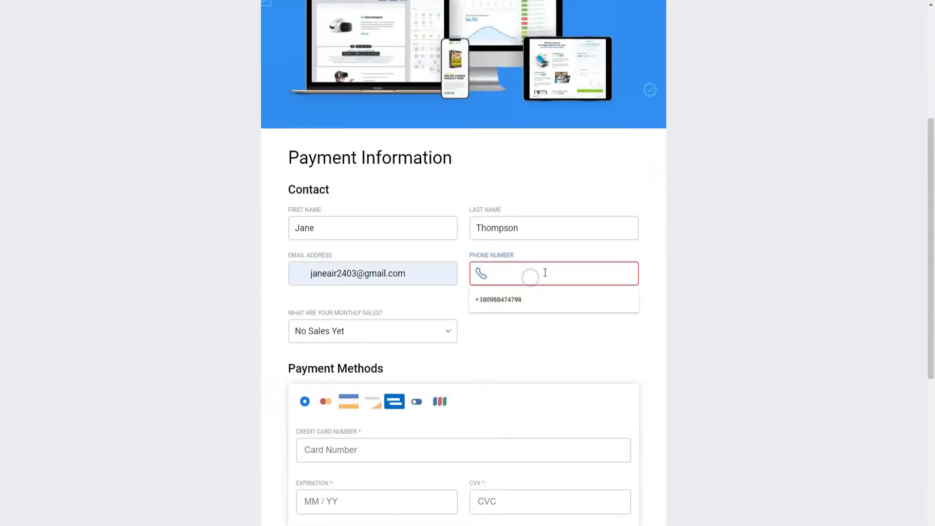
pyautogui.write('+14045')
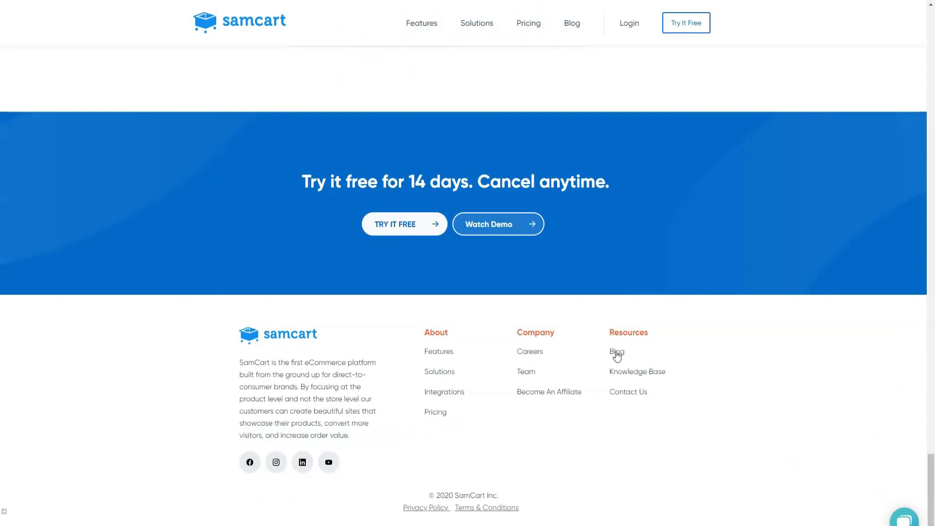
# Browse the SamCart Blog article list down to the April 2020 Fitness template post
pyautogui.click(616, 351)
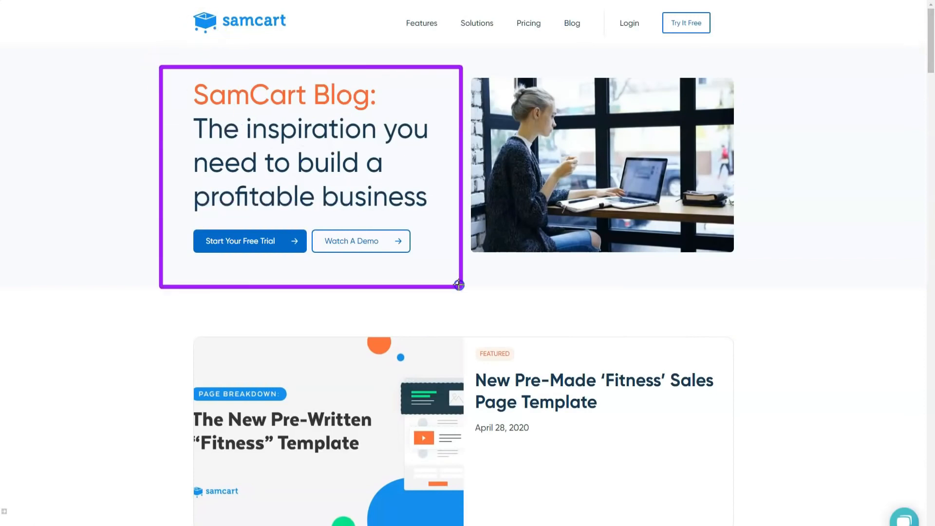
pyautogui.scroll(-3)
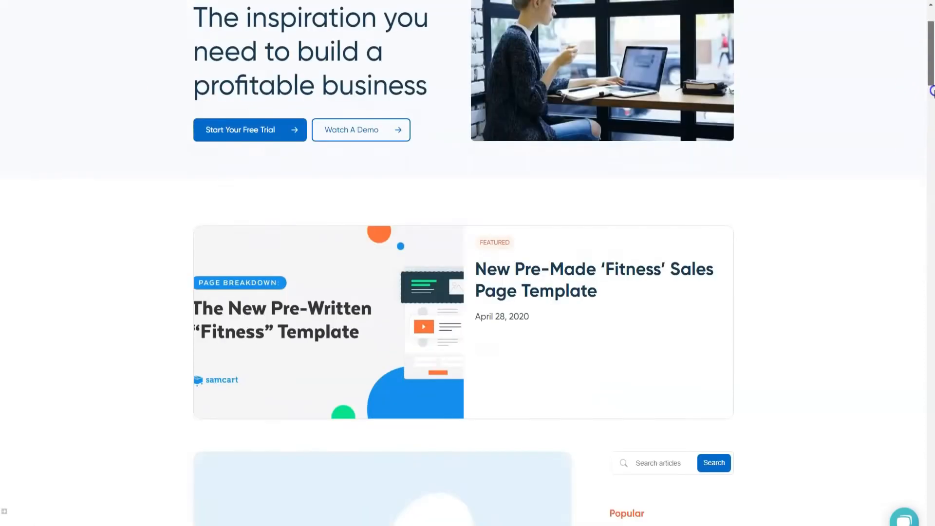
pyautogui.scroll(-3)
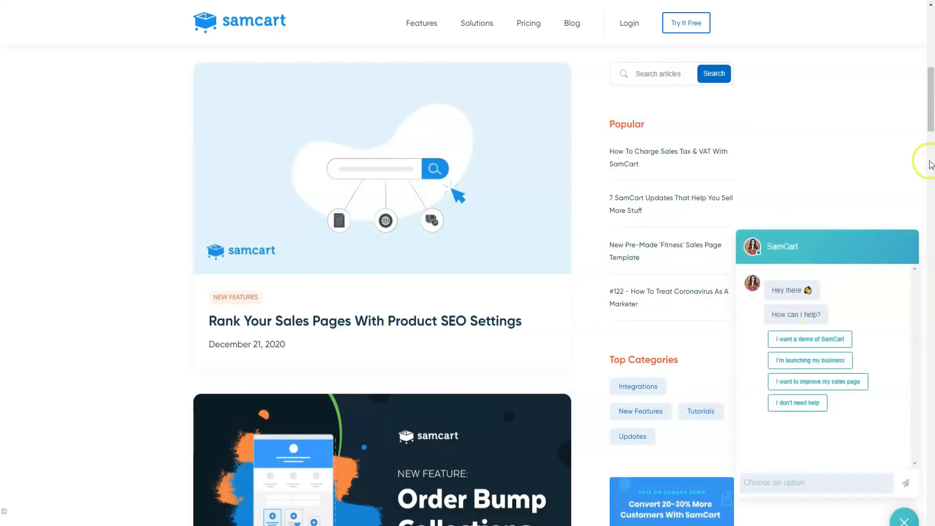
pyautogui.scroll(-3)
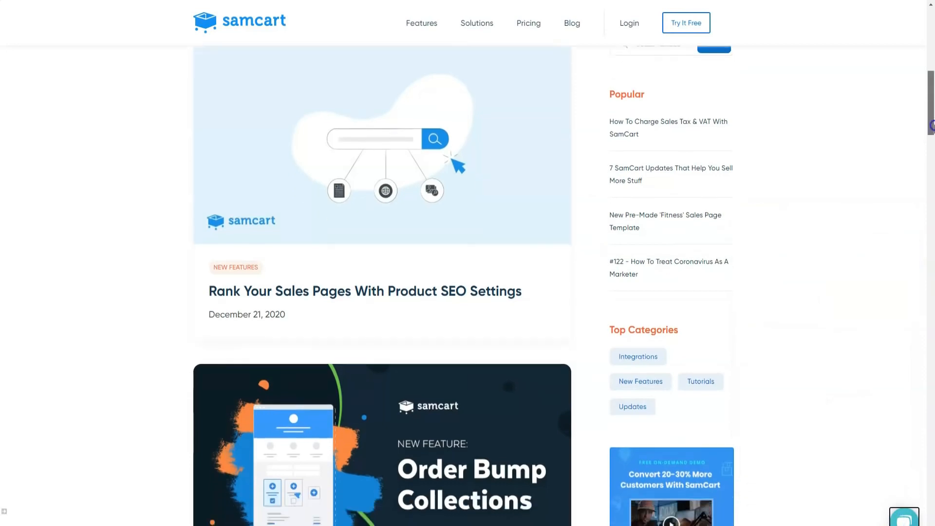
pyautogui.scroll(-3)
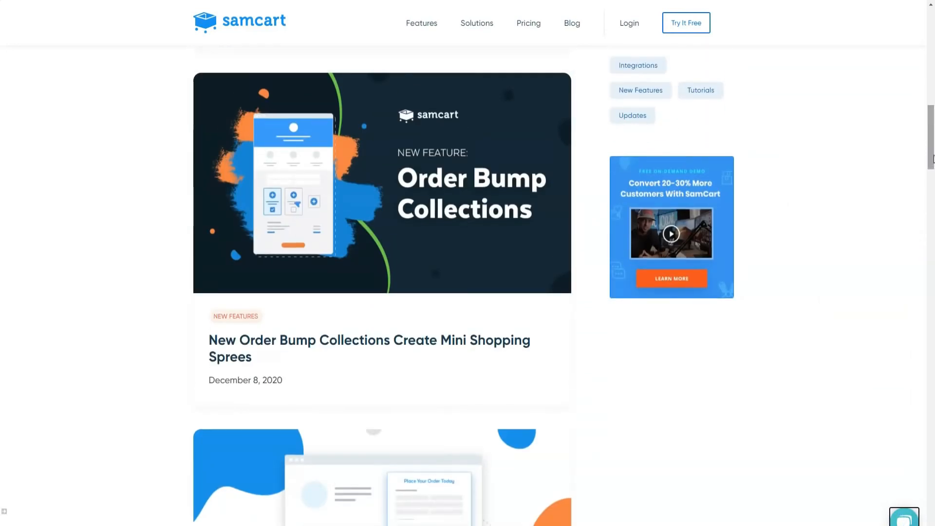
pyautogui.scroll(-3)
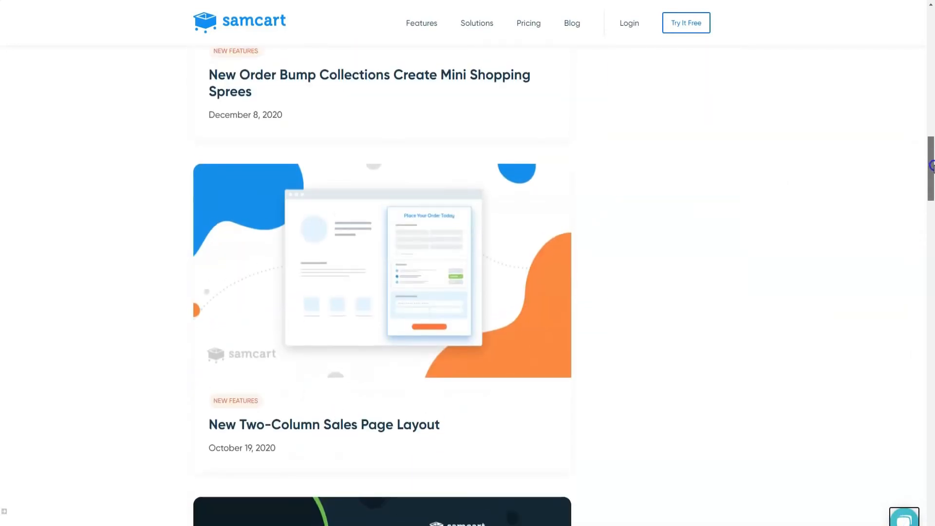
pyautogui.scroll(-3)
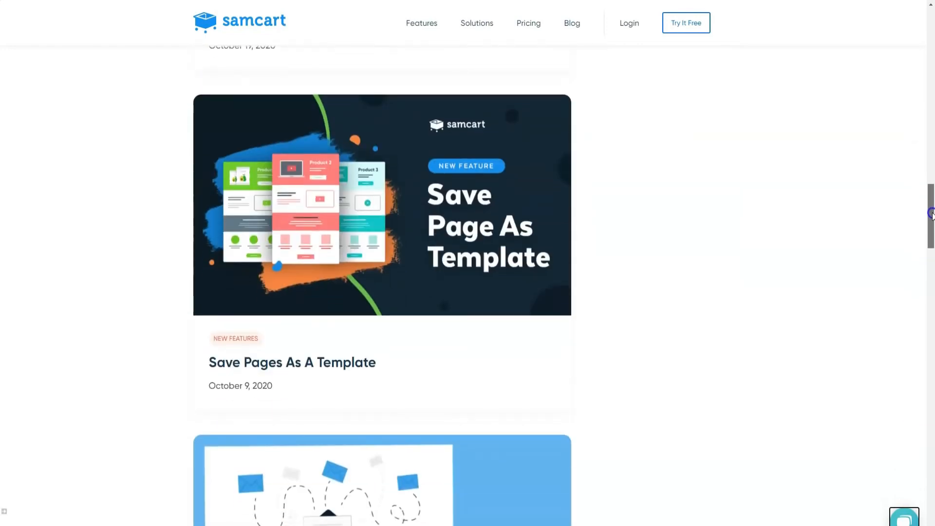
pyautogui.scroll(-3)
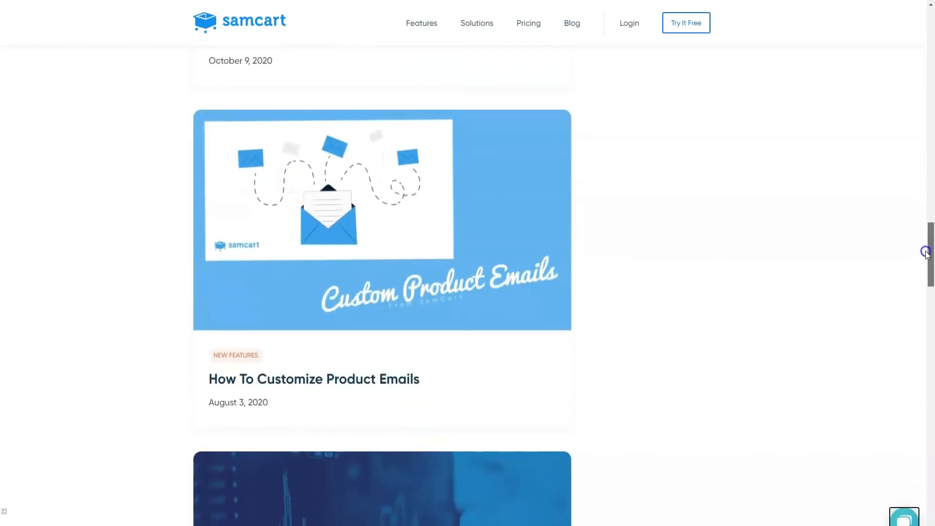
pyautogui.scroll(-3)
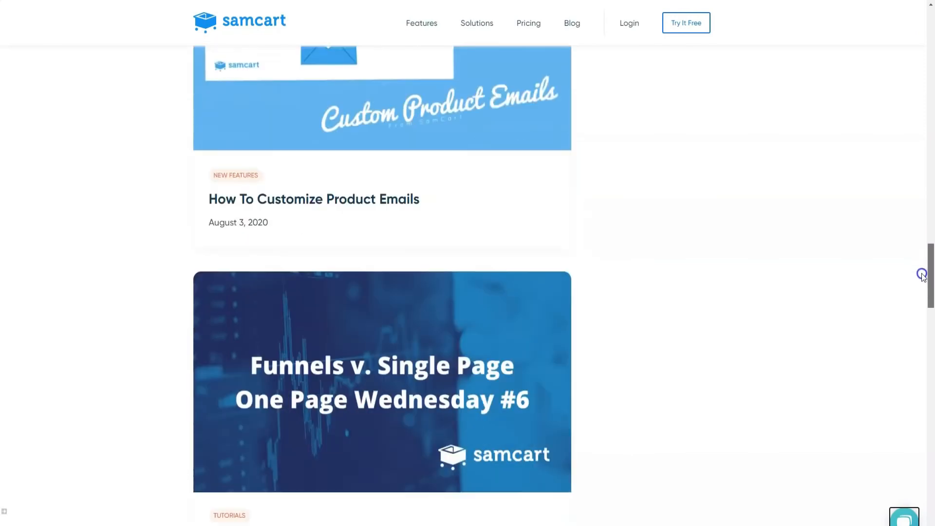
pyautogui.scroll(-3)
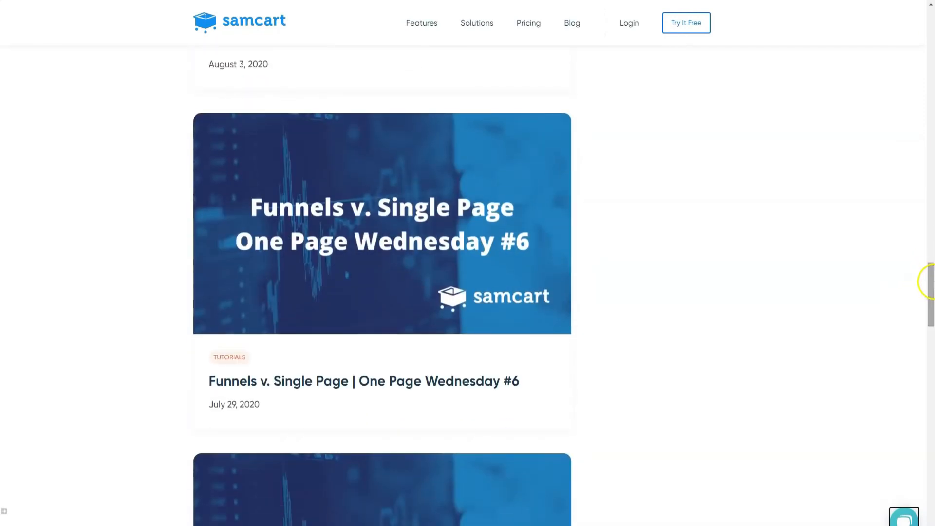
pyautogui.scroll(-3)
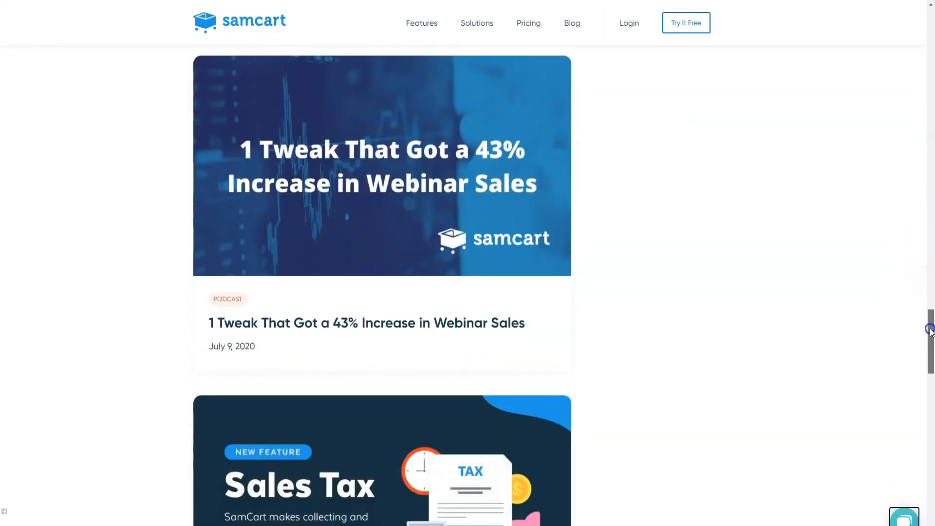
pyautogui.scroll(-3)
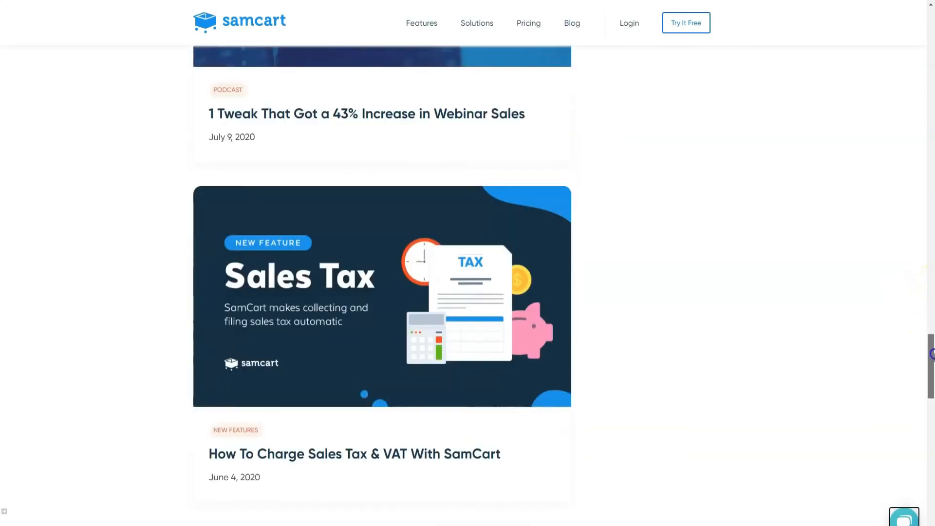
pyautogui.scroll(-3)
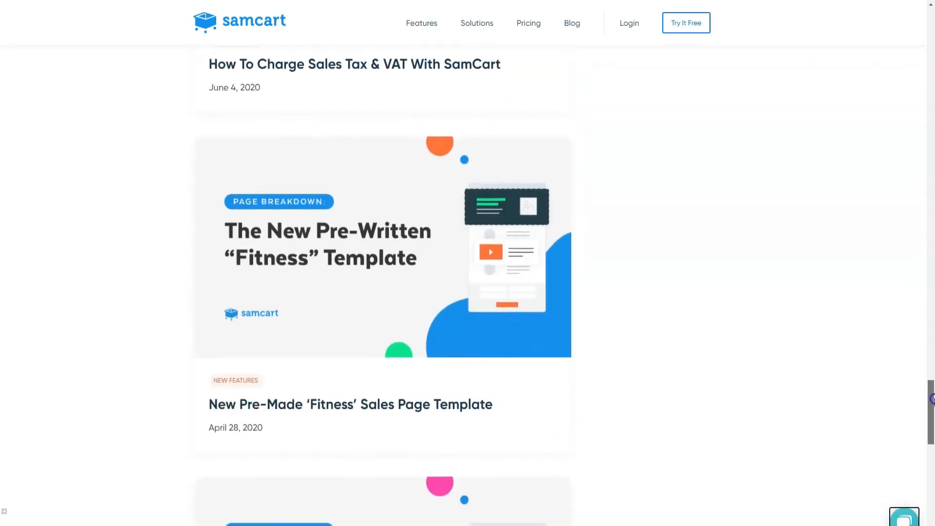
pyautogui.scroll(-3)
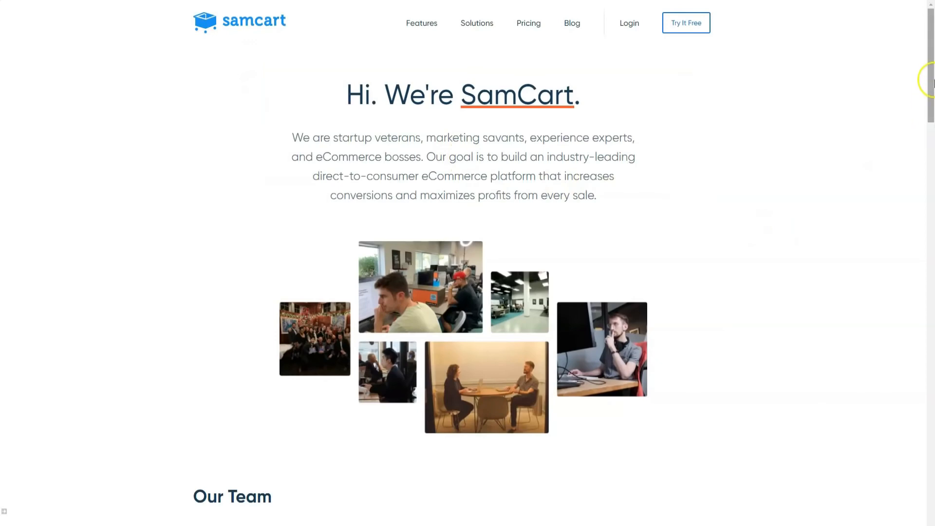
pyautogui.scroll(-3)
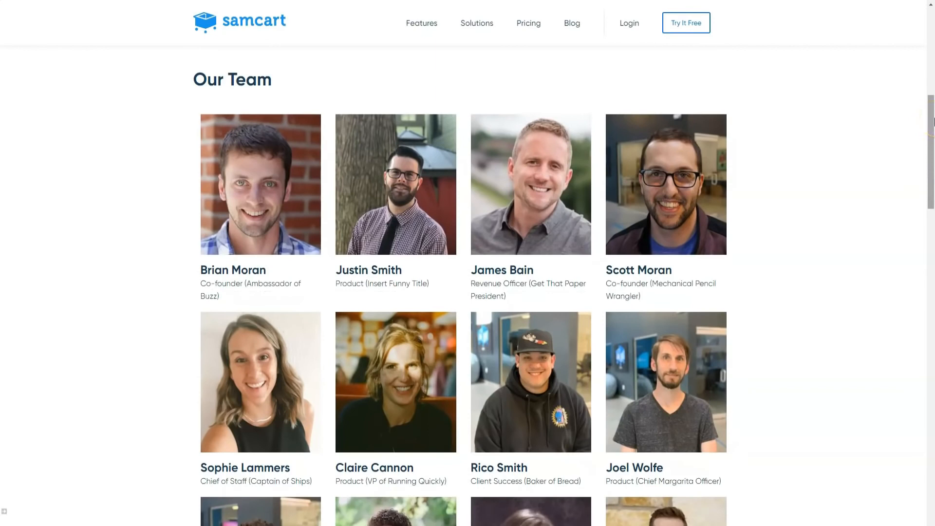
pyautogui.scroll(-3)
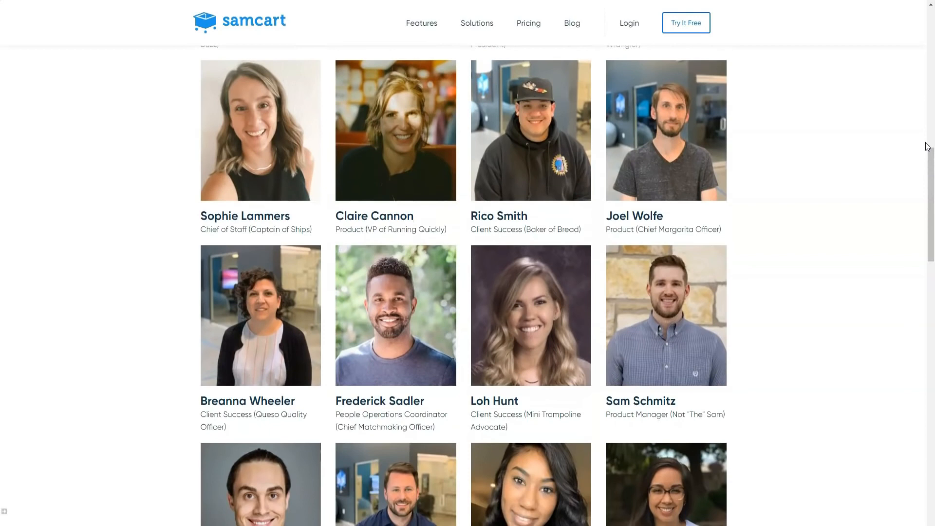
pyautogui.scroll(-3)
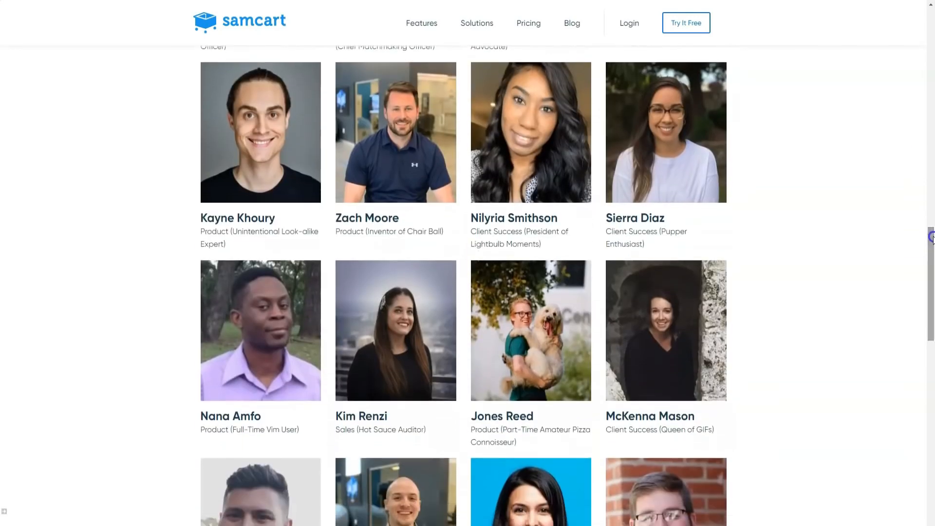
pyautogui.scroll(-3)
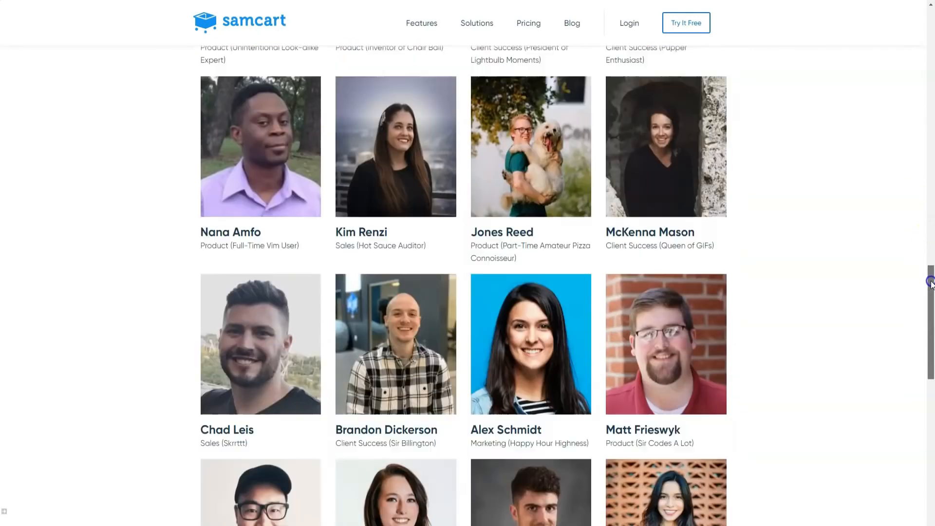
pyautogui.scroll(-3)
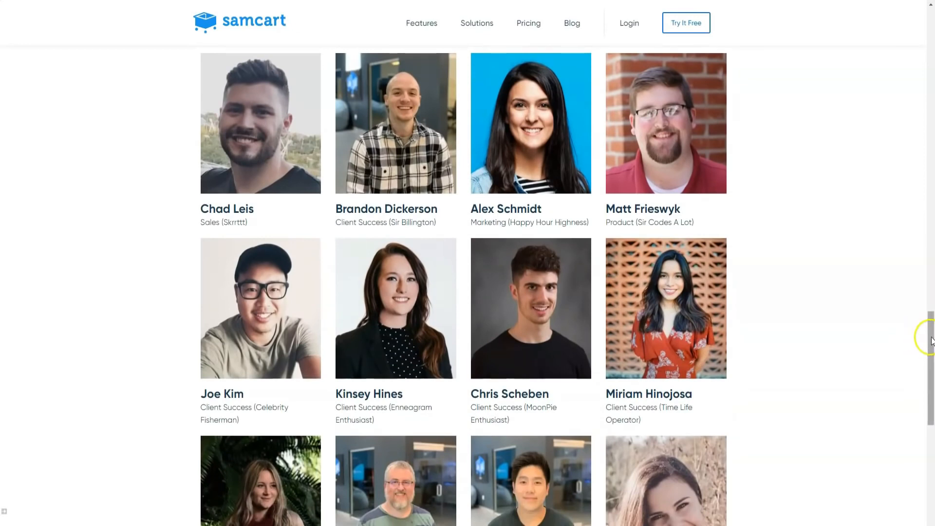
pyautogui.scroll(-3)
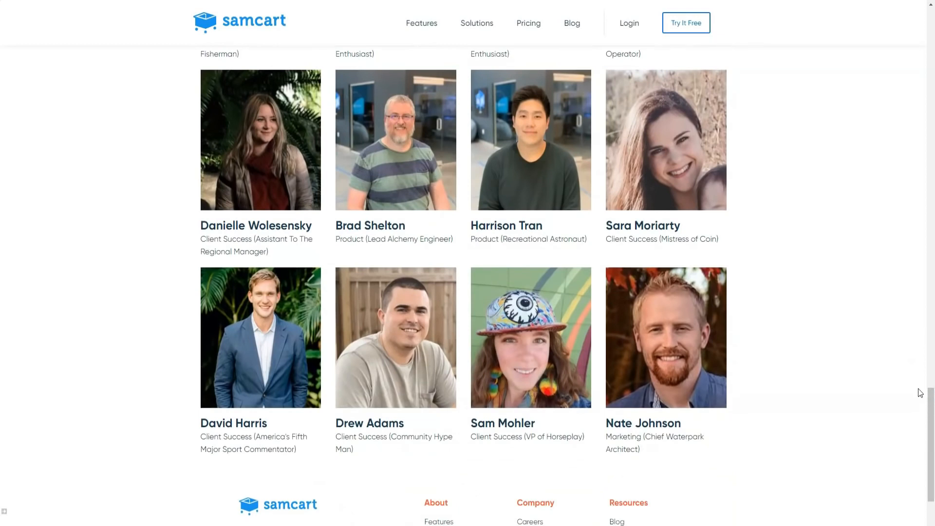
pyautogui.scroll(-3)
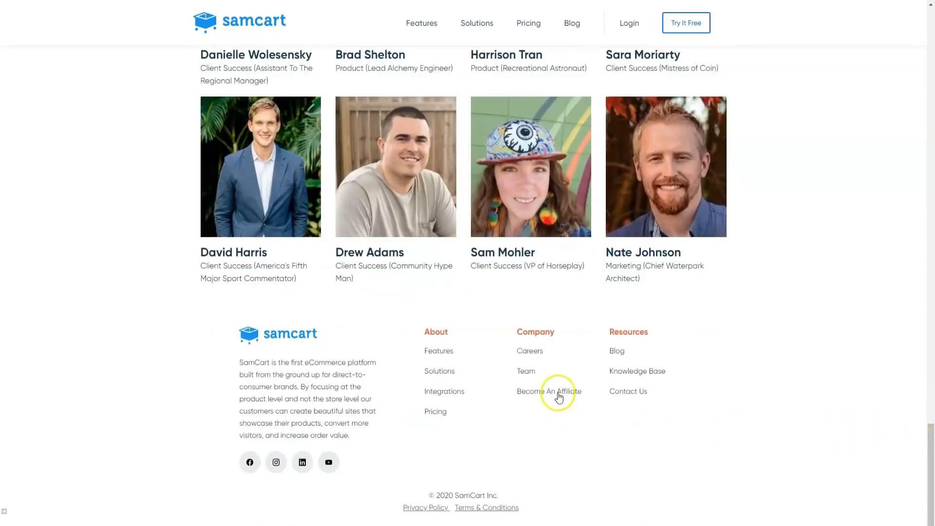
# Go to the 'Become An Affiliate' page and expand the 'How do I join the VIP Slack Community?' FAQ
pyautogui.click(548, 392)
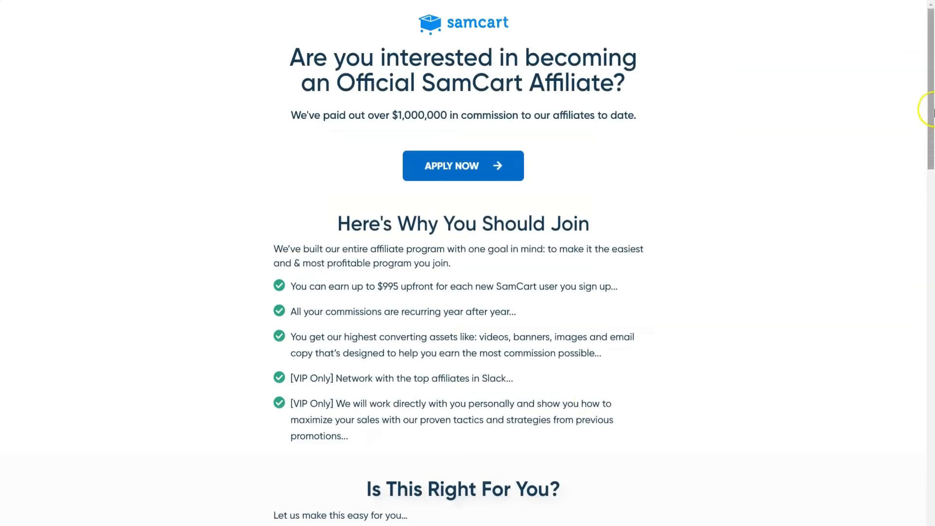
pyautogui.scroll(-3)
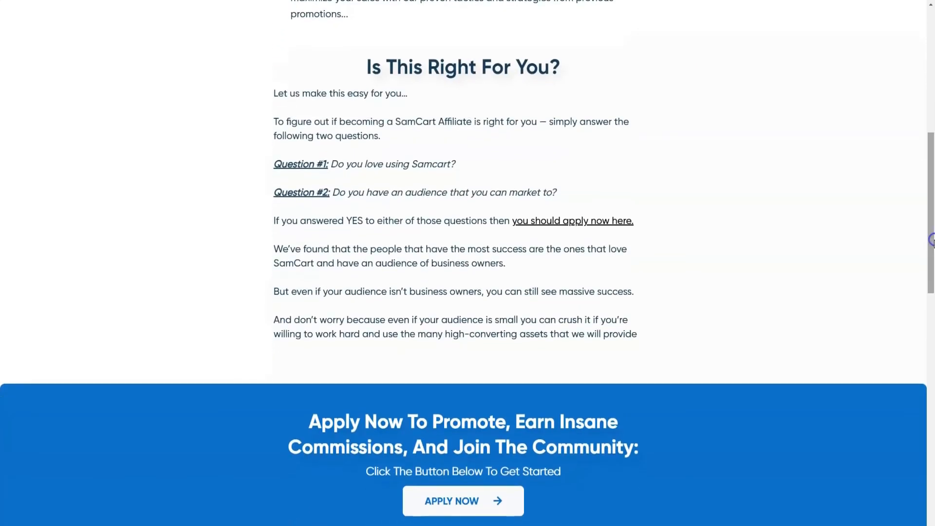
pyautogui.scroll(3)
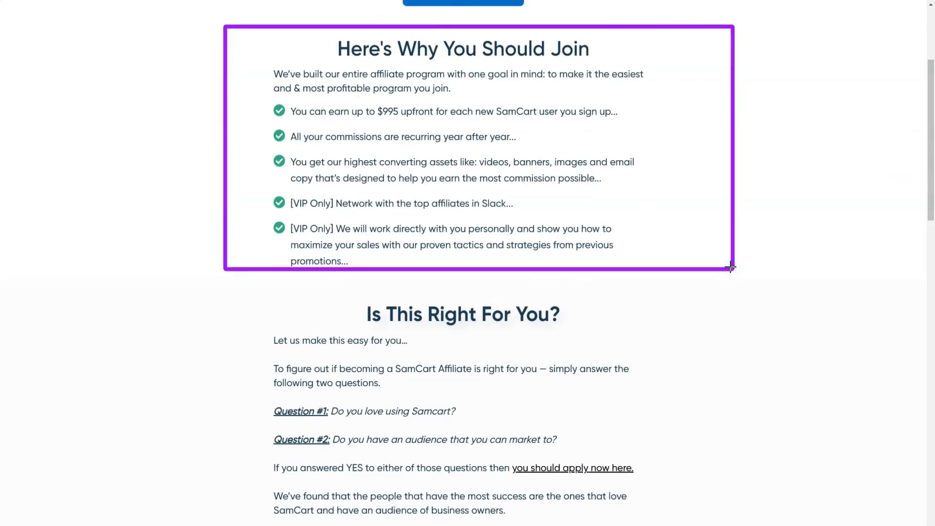
pyautogui.scroll(-3)
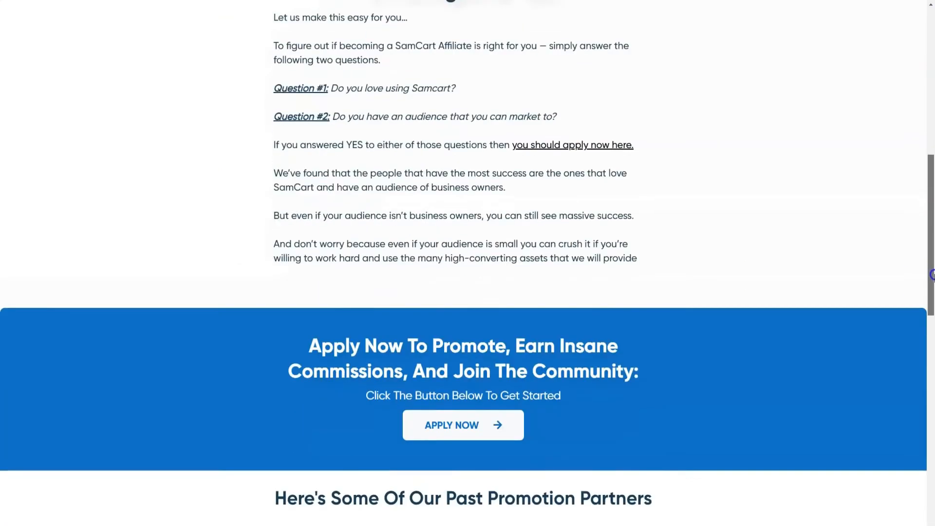
pyautogui.scroll(-3)
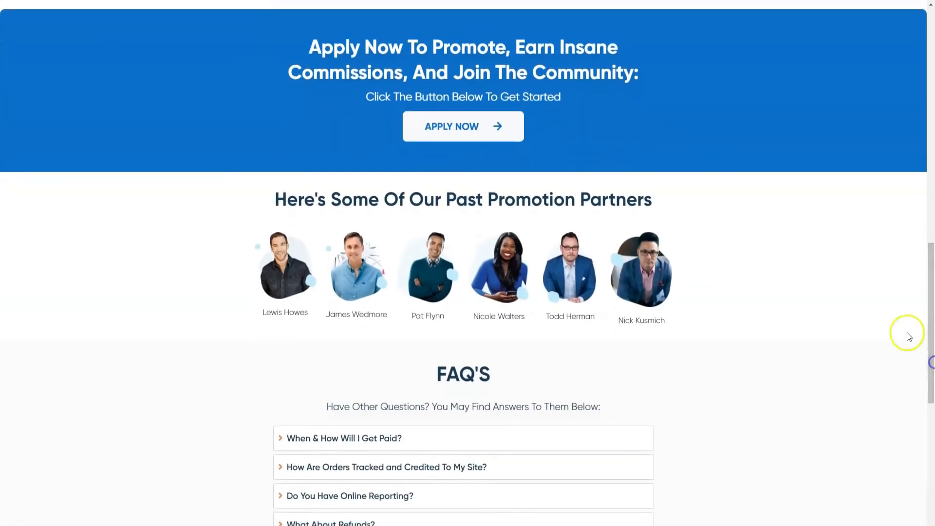
pyautogui.scroll(-3)
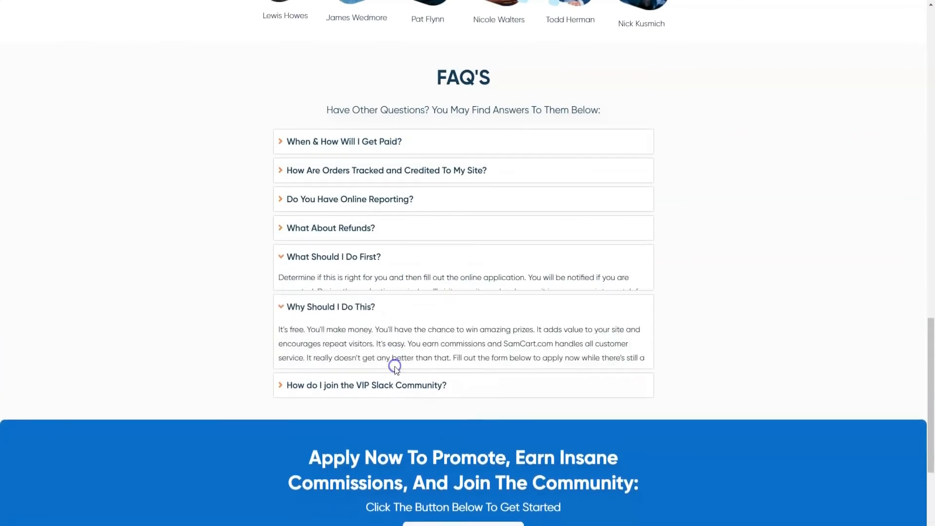
pyautogui.click(366, 384)
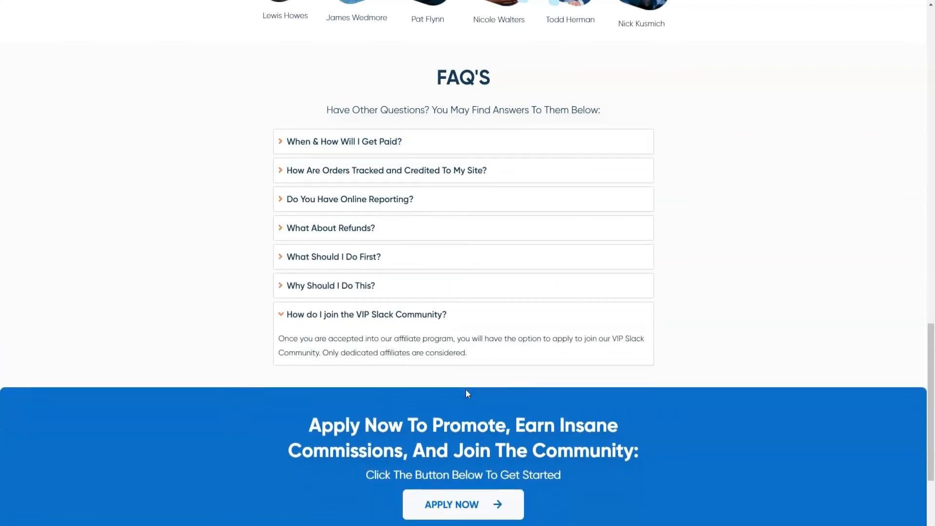